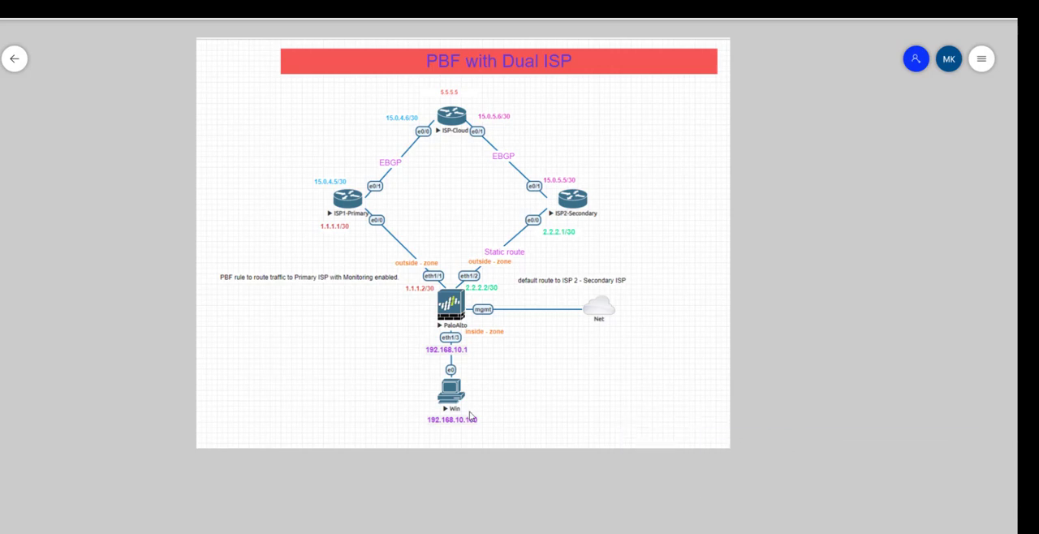
mouse_move(470, 419)
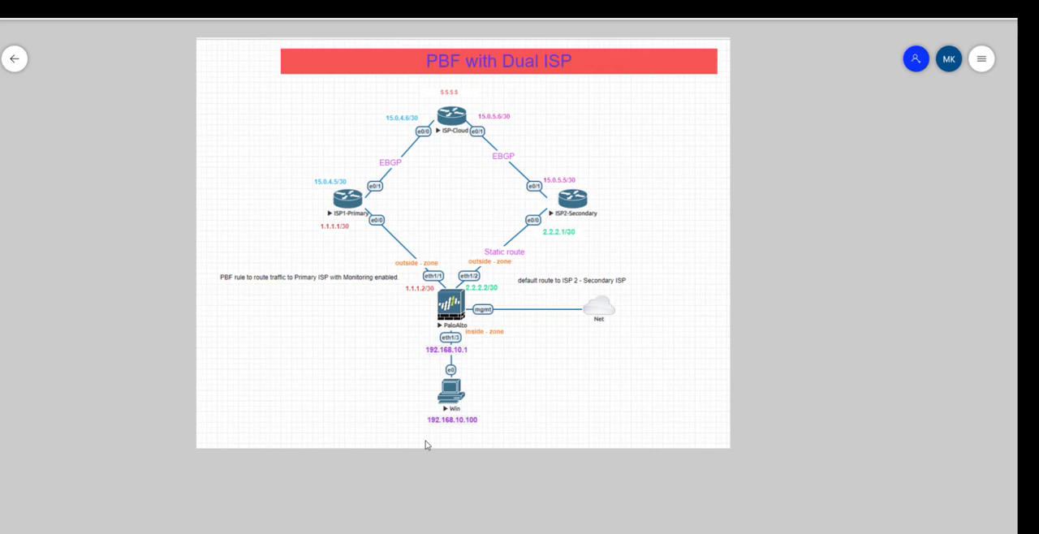
mouse_move(387, 347)
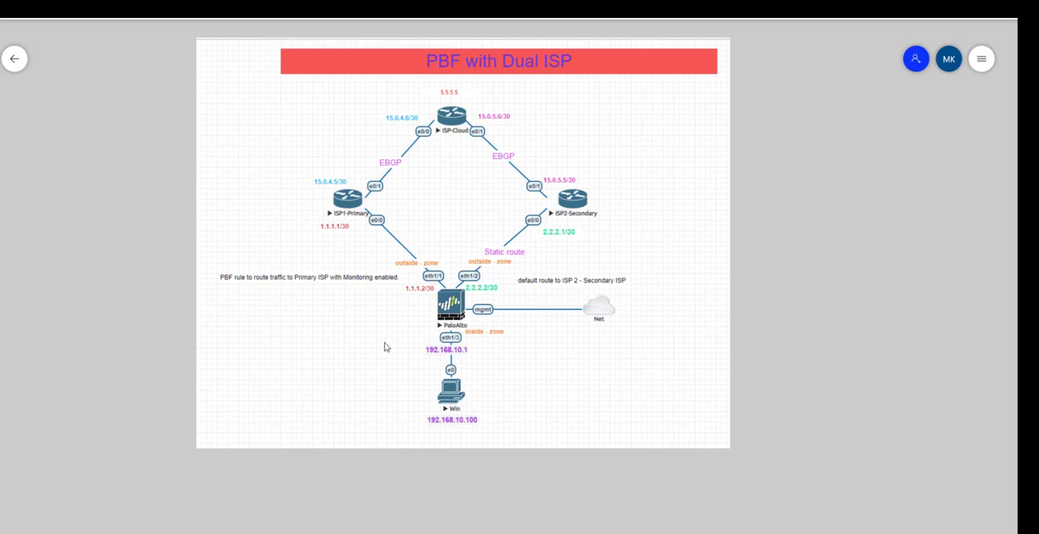
mouse_move(399, 373)
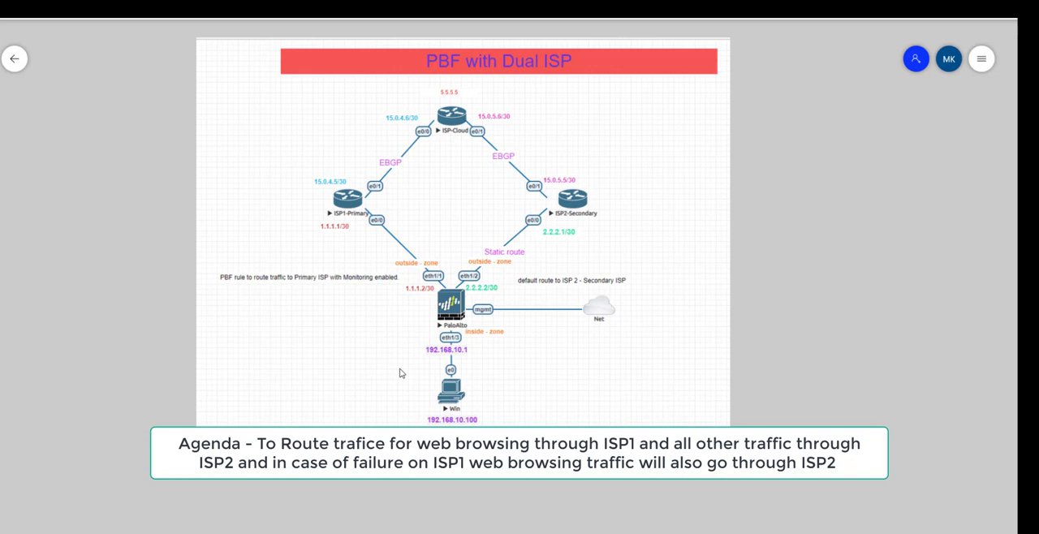
mouse_move(414, 335)
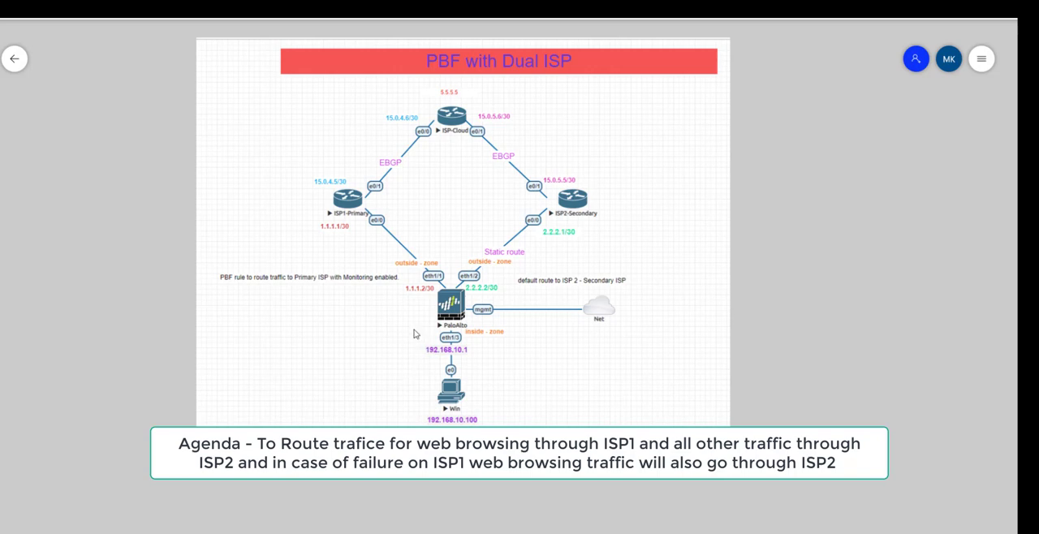
mouse_move(402, 310)
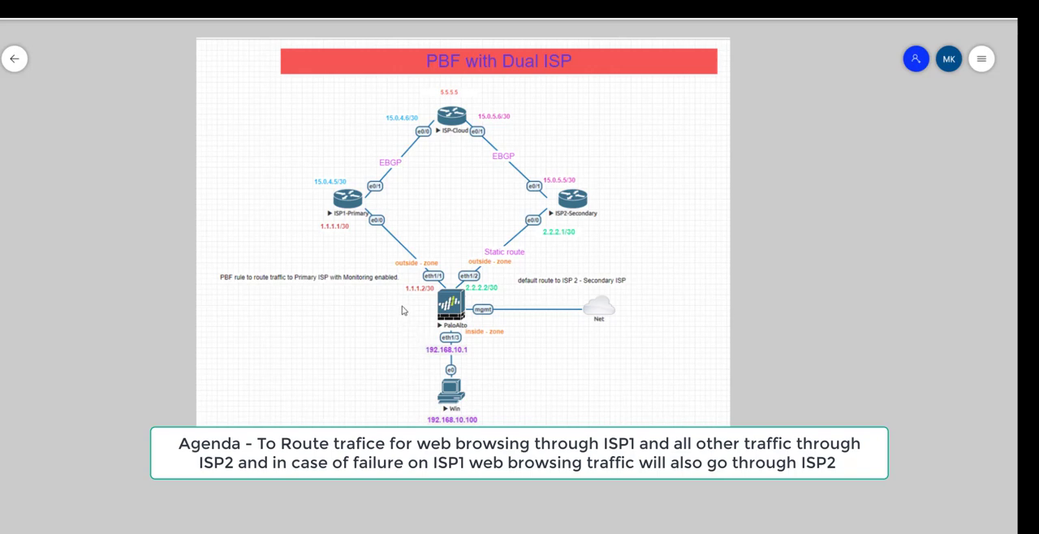
mouse_move(400, 317)
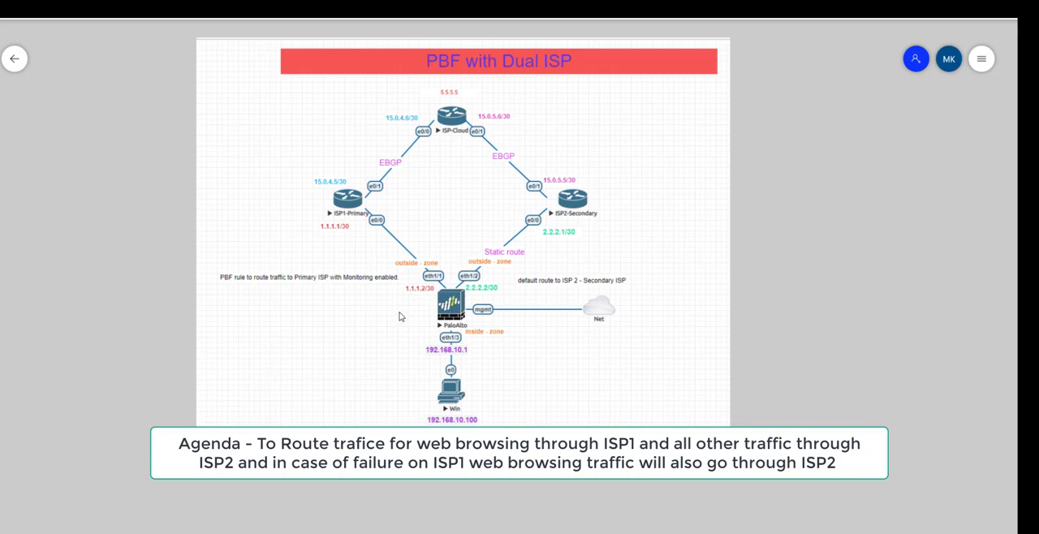
mouse_move(403, 355)
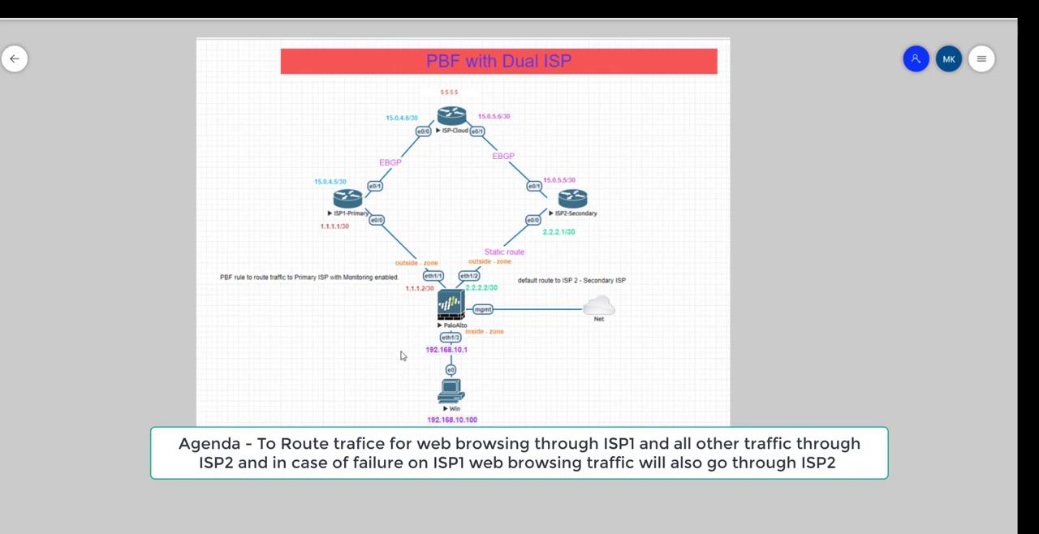
mouse_move(400, 354)
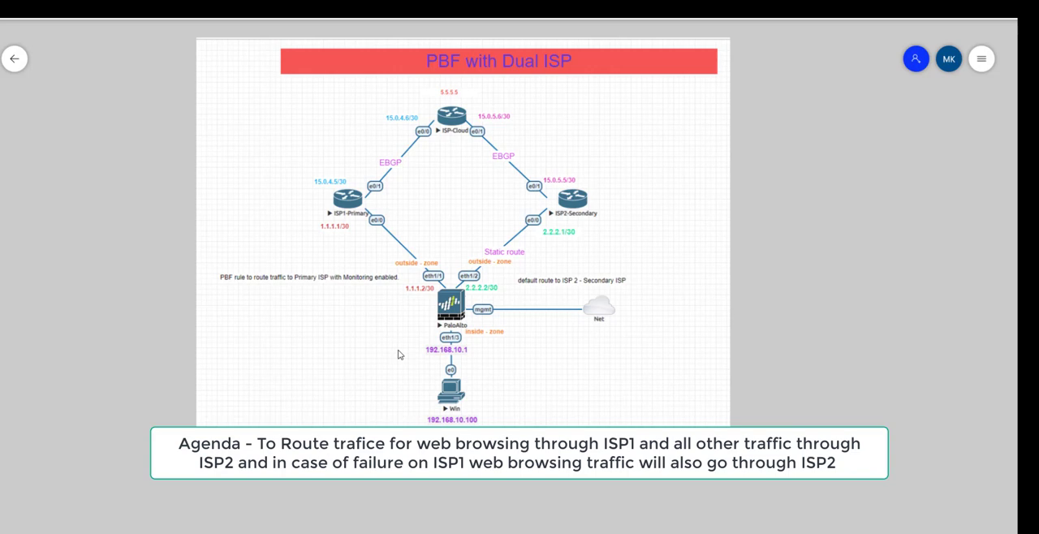
mouse_move(457, 358)
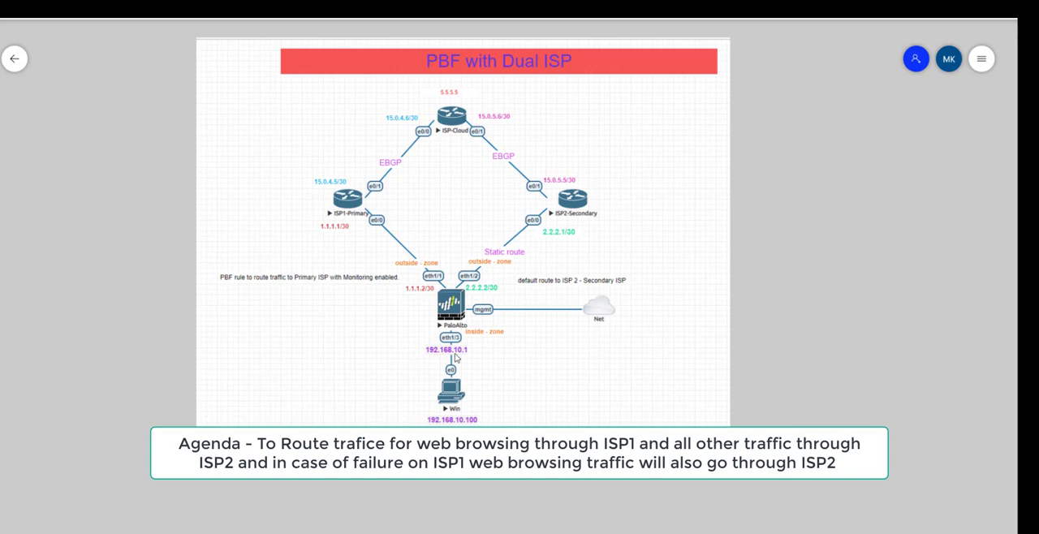
mouse_move(474, 387)
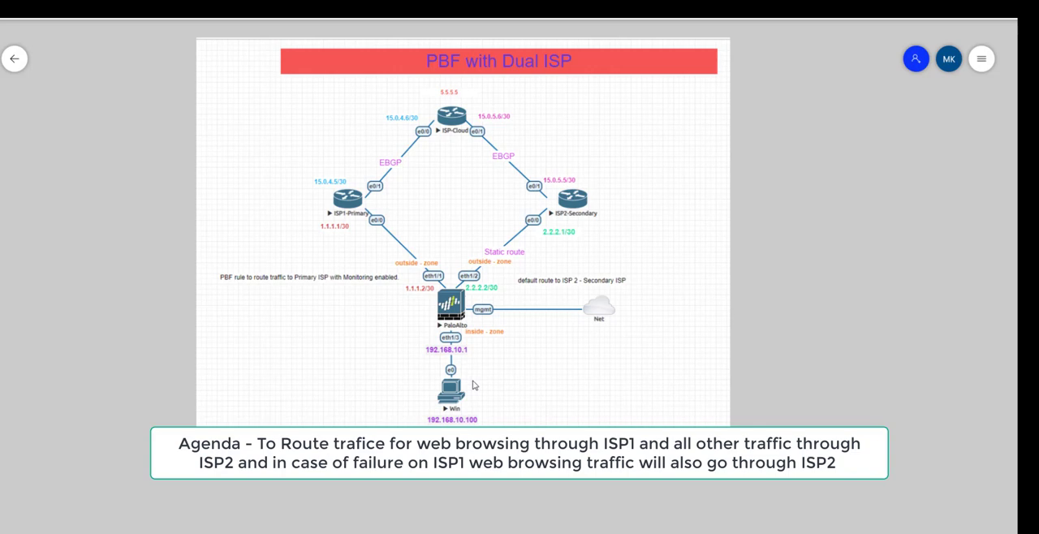
mouse_move(406, 315)
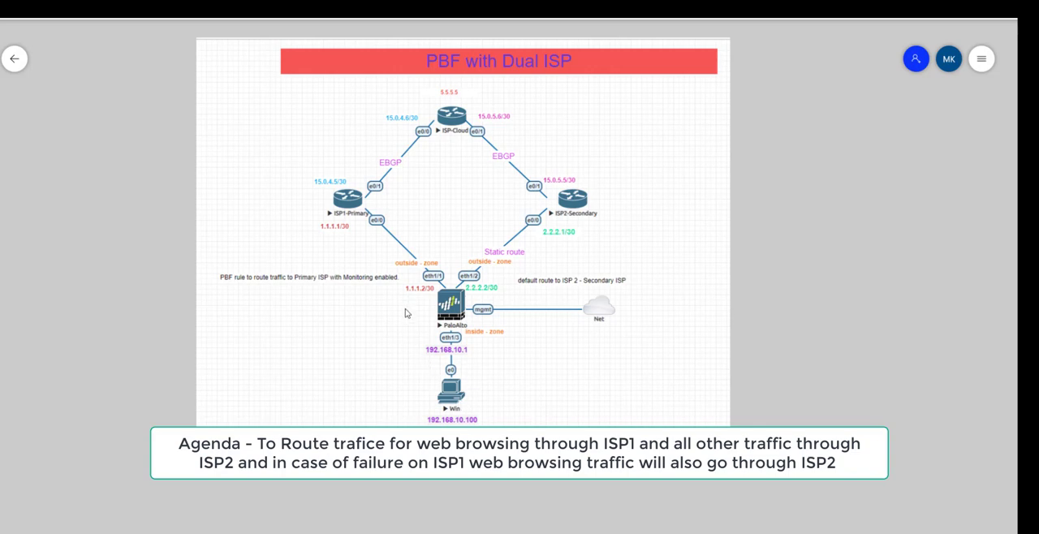
mouse_move(451, 373)
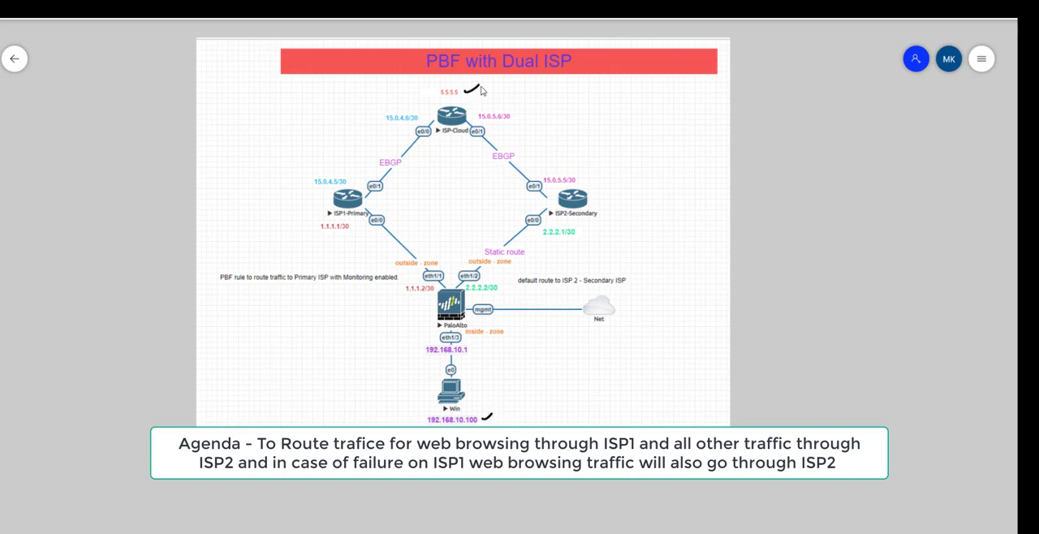
mouse_move(341, 360)
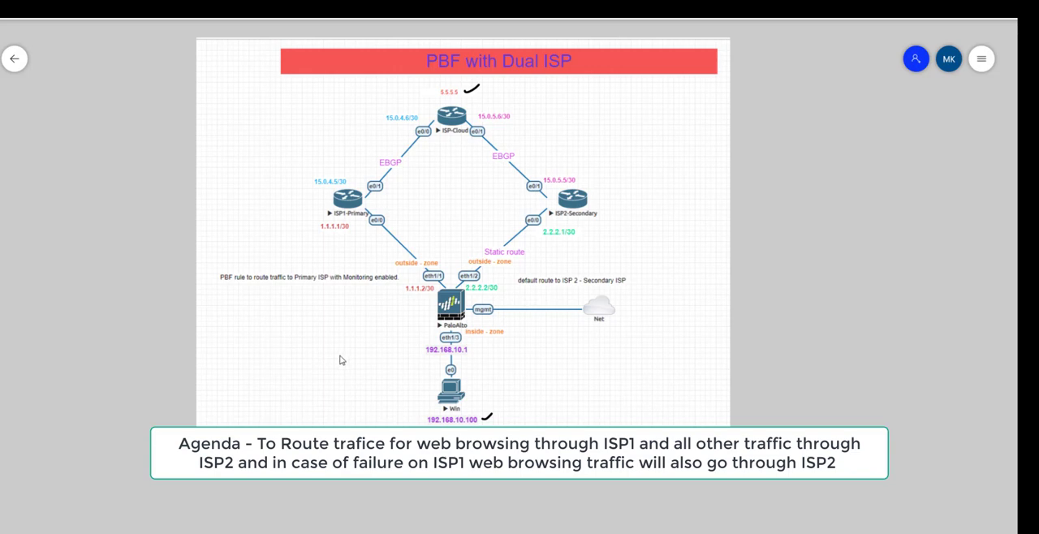
mouse_move(331, 315)
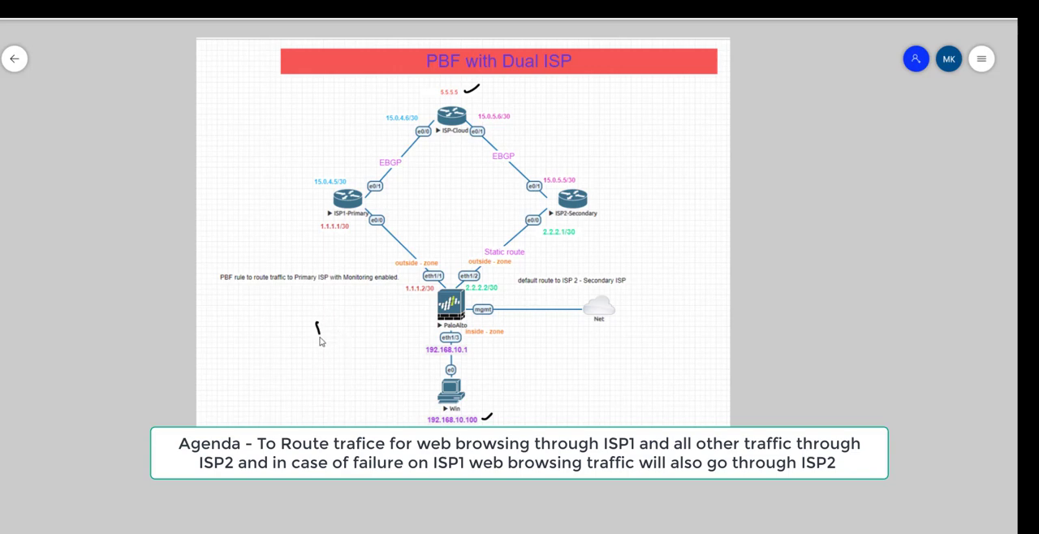
- Draw the HTTP path arrow toward ISP1 and the other-traffic arrow toward ISP2
left_click_drag(315, 328, 344, 316)
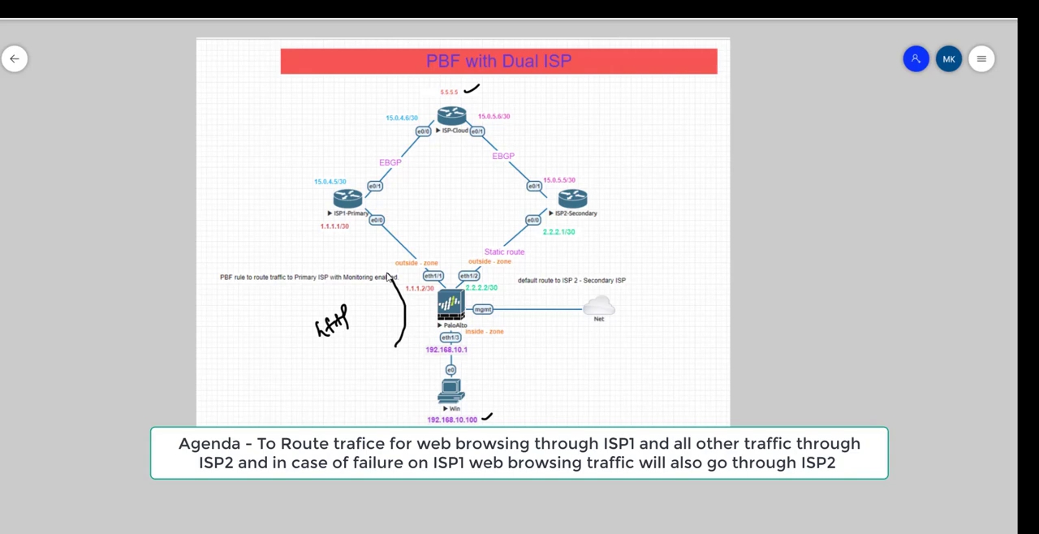
mouse_move(385, 299)
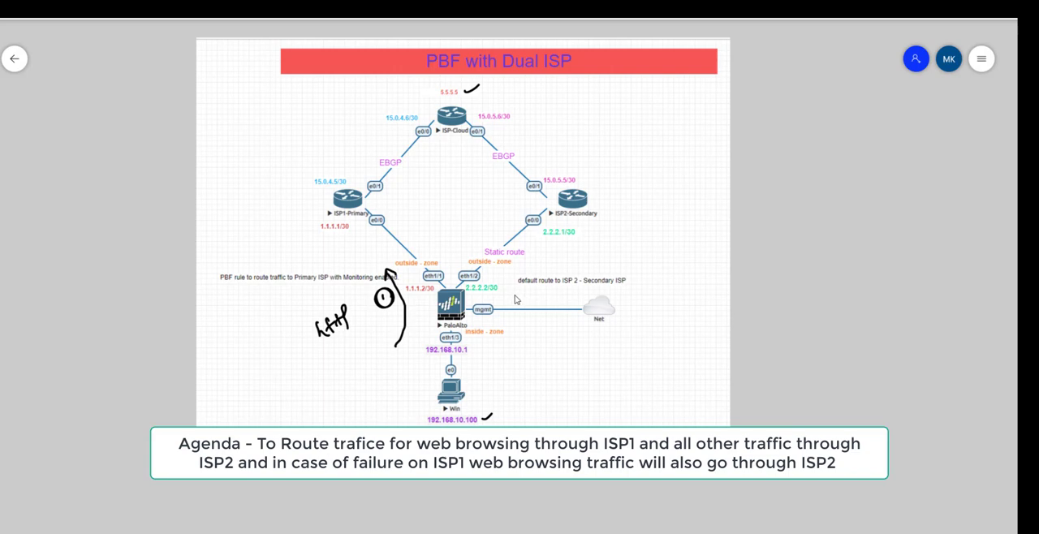
mouse_move(515, 302)
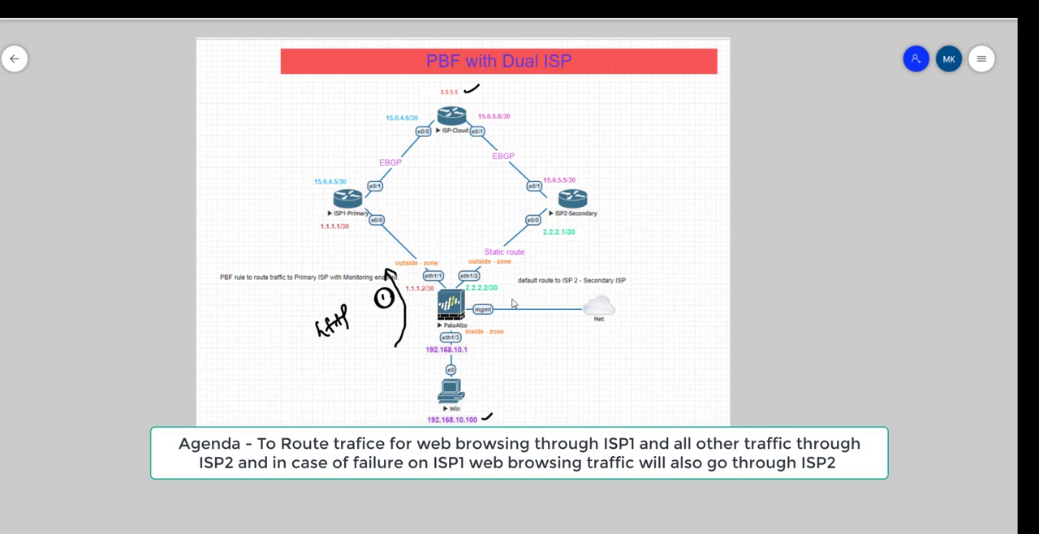
mouse_move(506, 328)
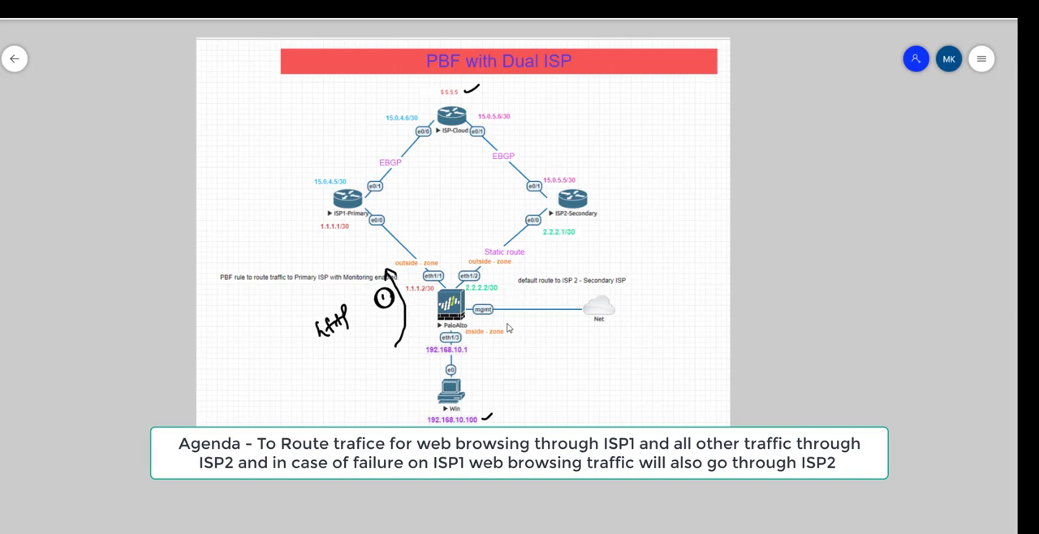
left_click_drag(528, 268, 494, 356)
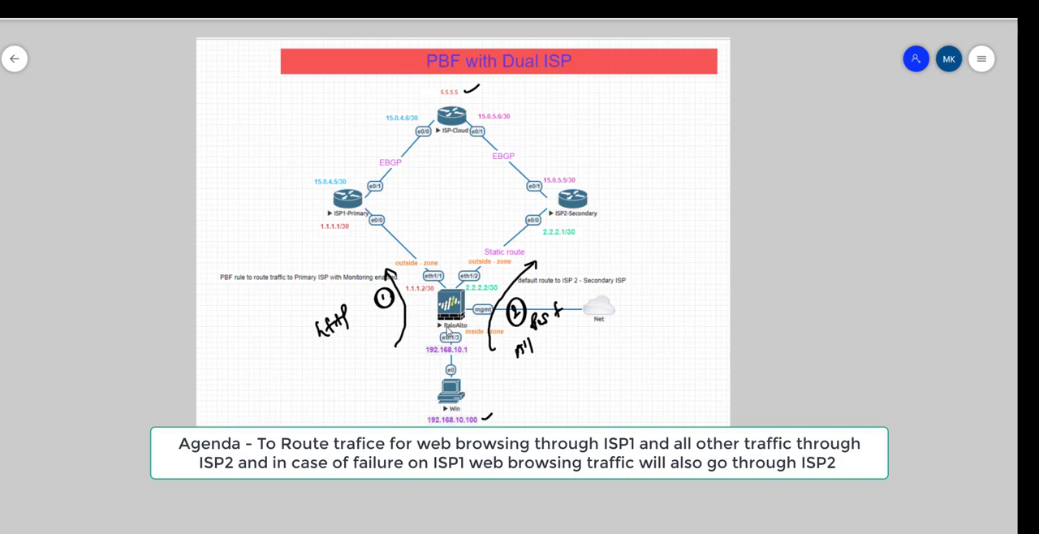
mouse_move(399, 389)
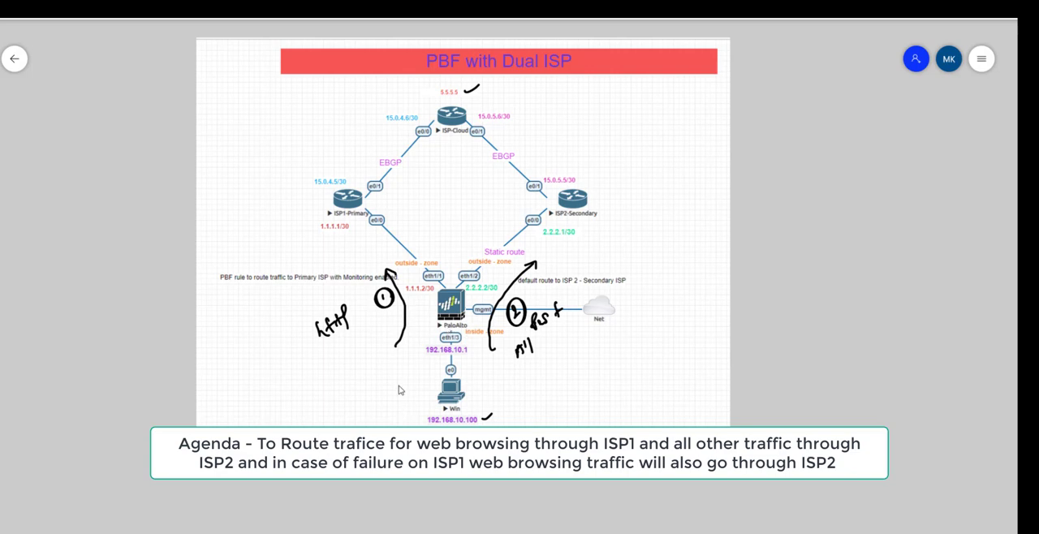
mouse_move(328, 408)
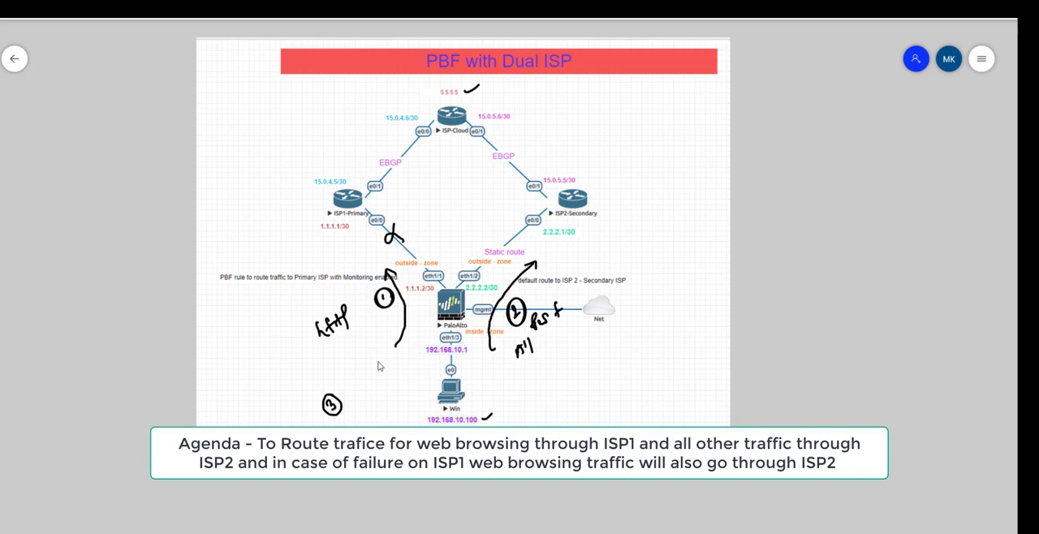
mouse_move(376, 400)
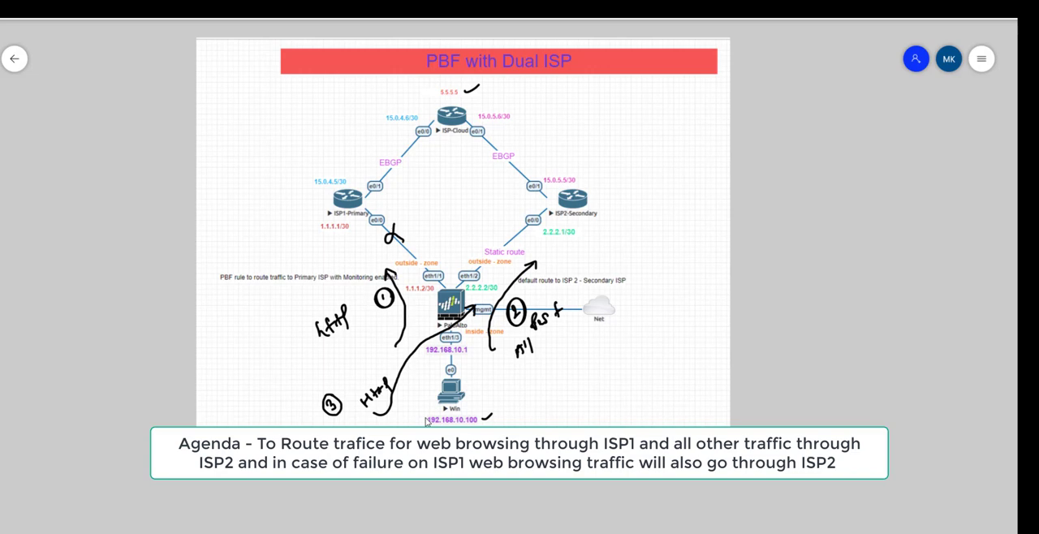
mouse_move(761, 363)
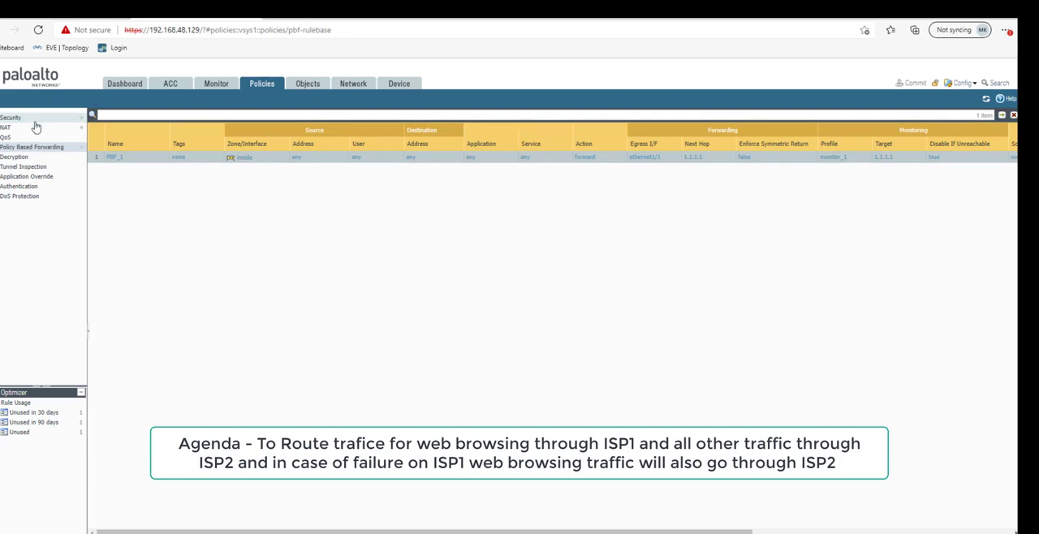
- Reset hit counts for all NAT rules, then return to the Policy Based Forwarding list
left_click(7, 127)
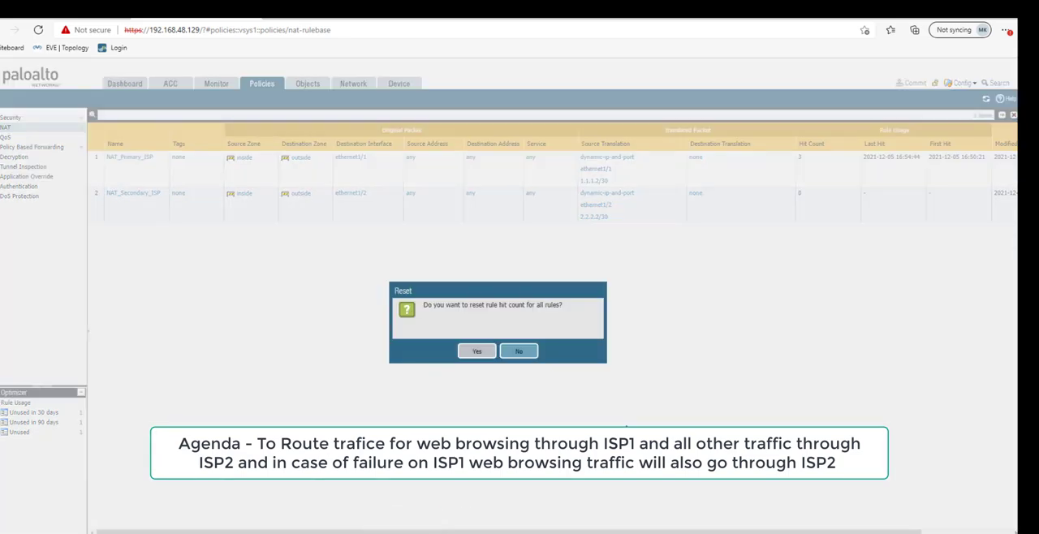
left_click(477, 351)
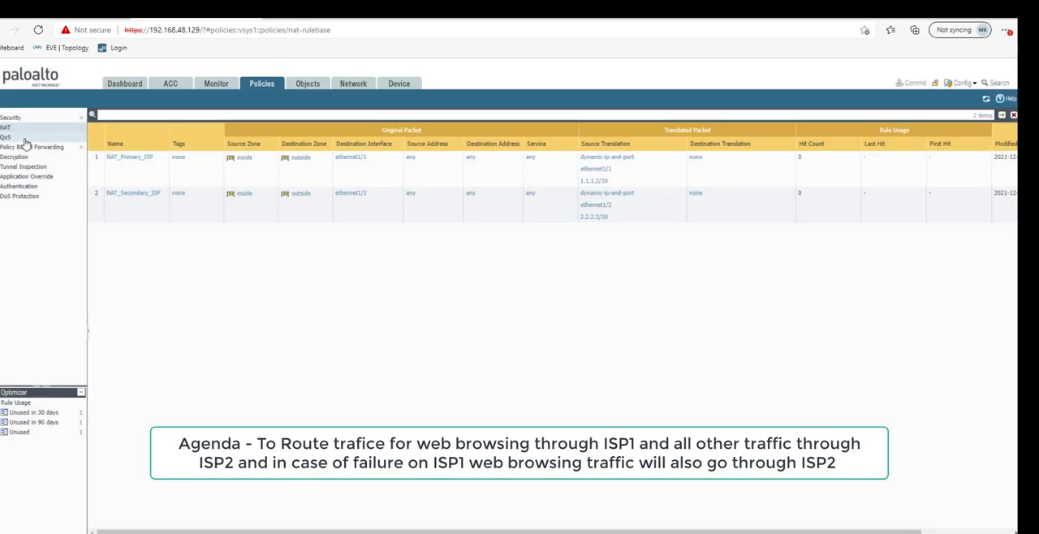
left_click(32, 148)
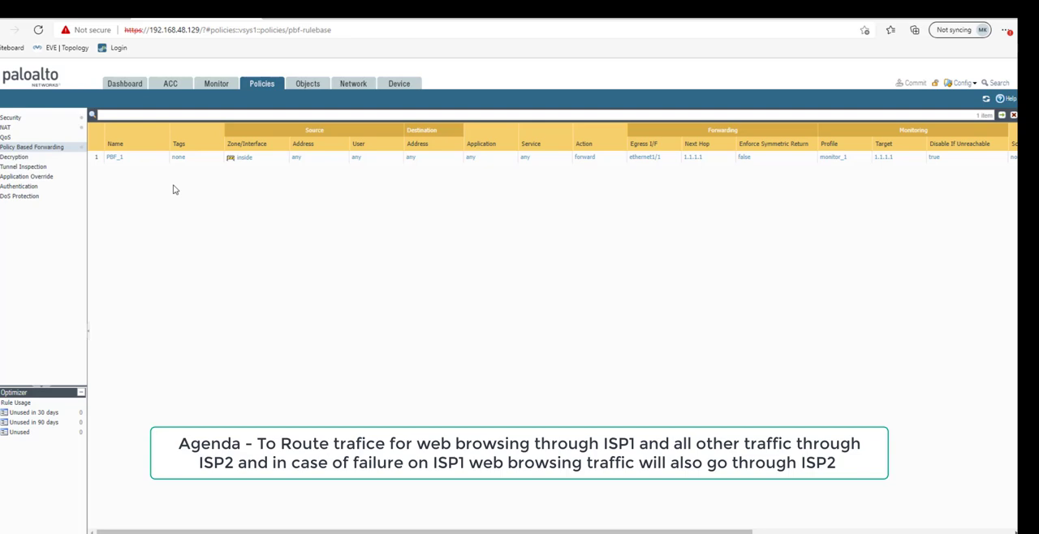
- Show the Source settings of the policy-based forwarding rule dialog
left_click(114, 158)
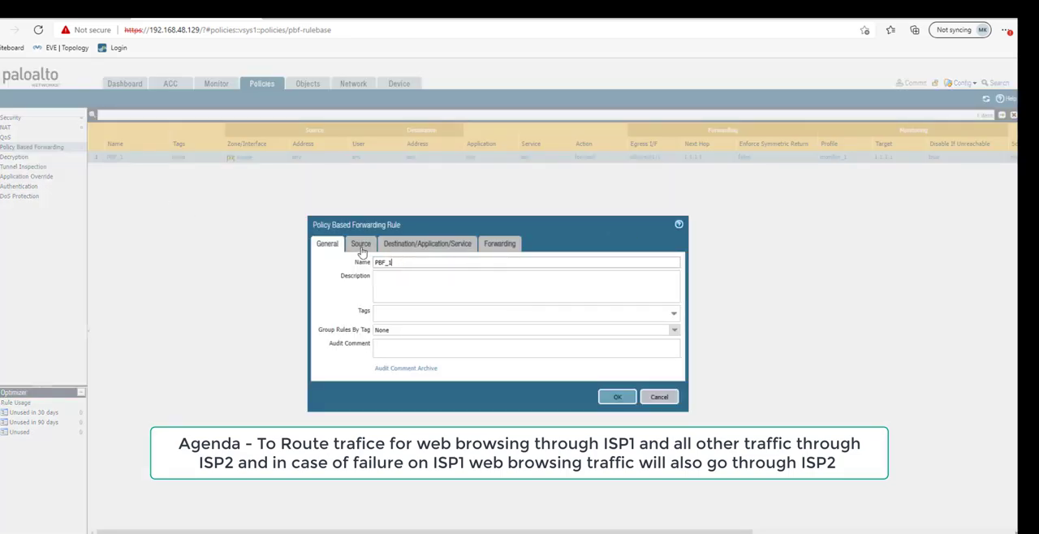
left_click(360, 244)
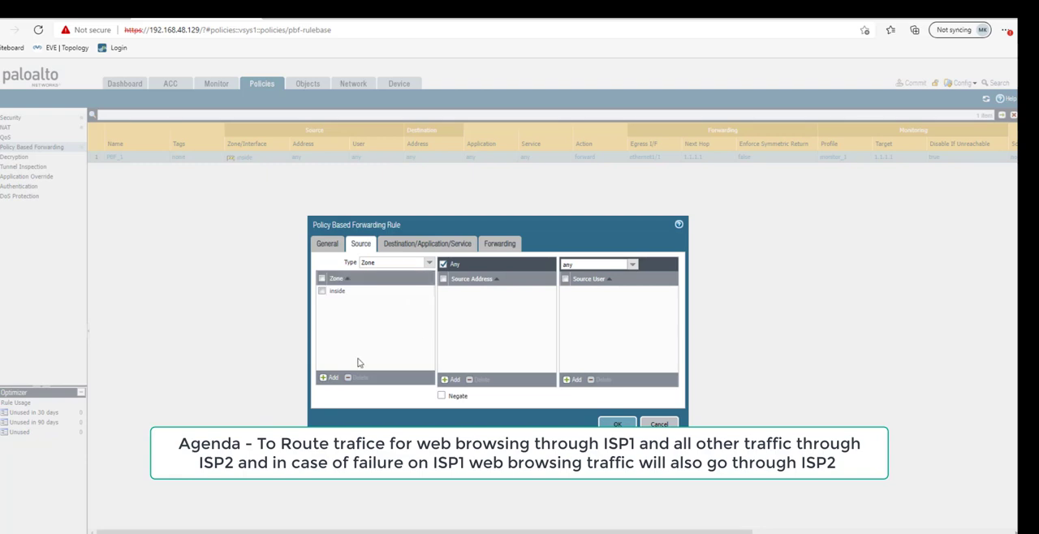
mouse_move(341, 318)
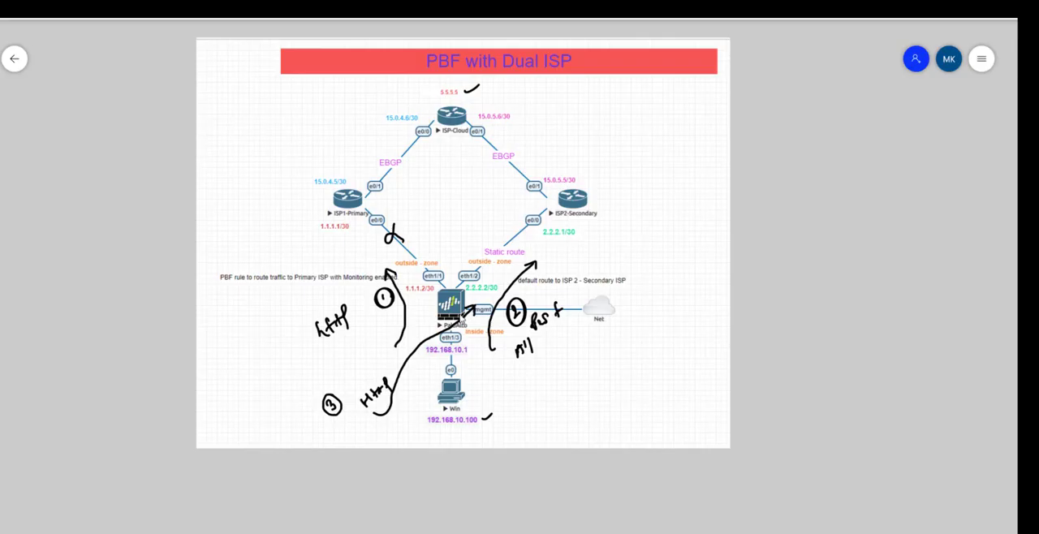
mouse_move(430, 377)
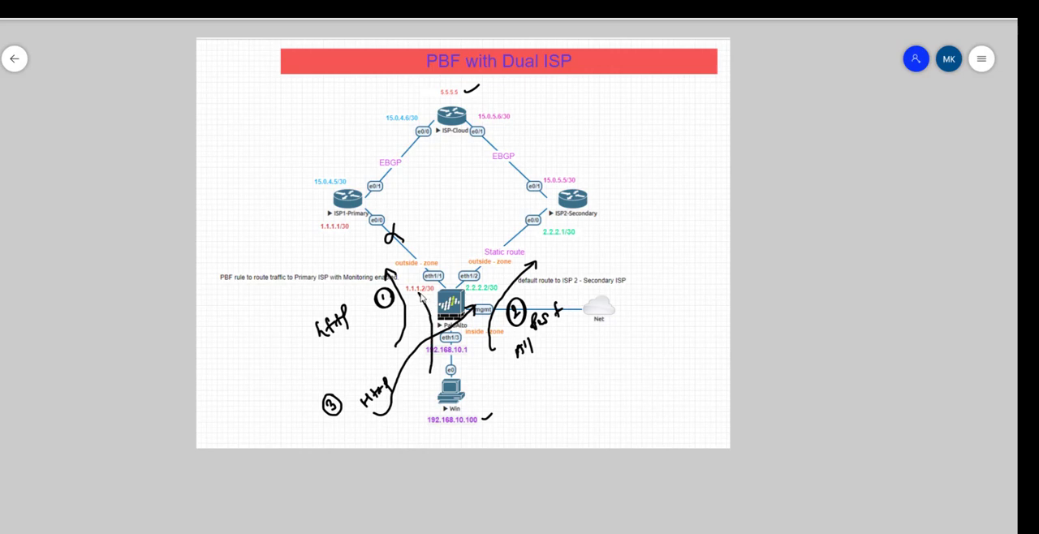
mouse_move(430, 302)
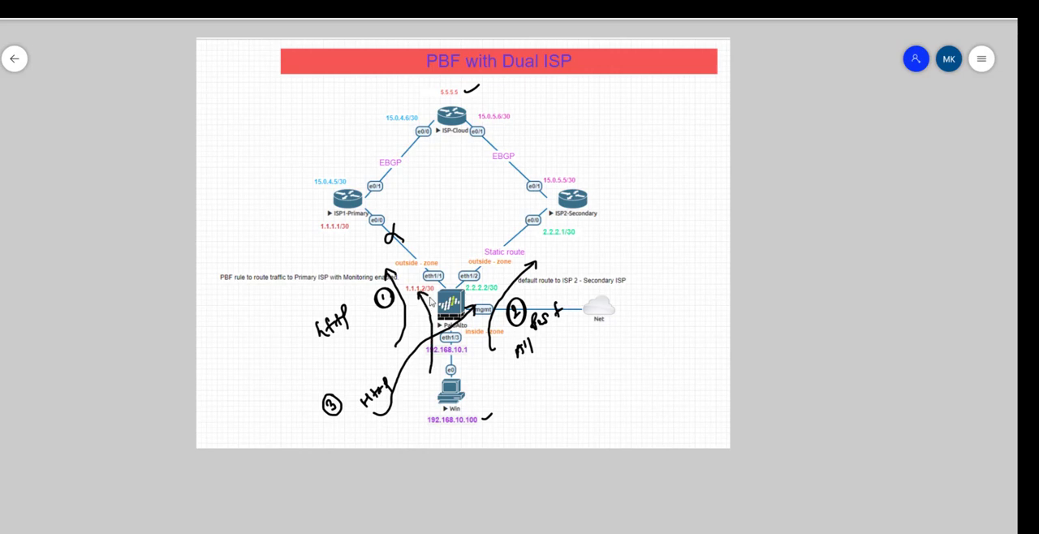
mouse_move(432, 302)
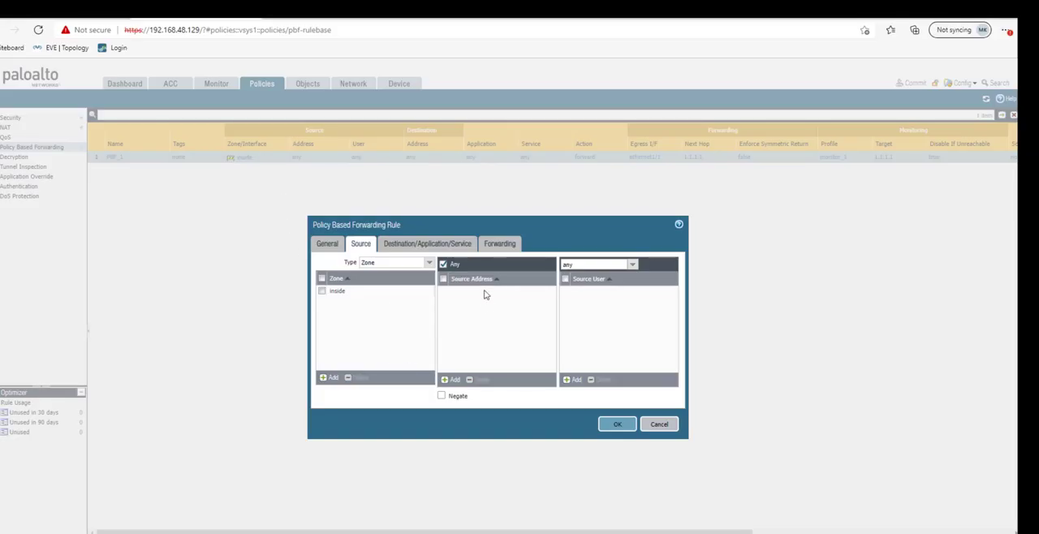
mouse_move(497, 318)
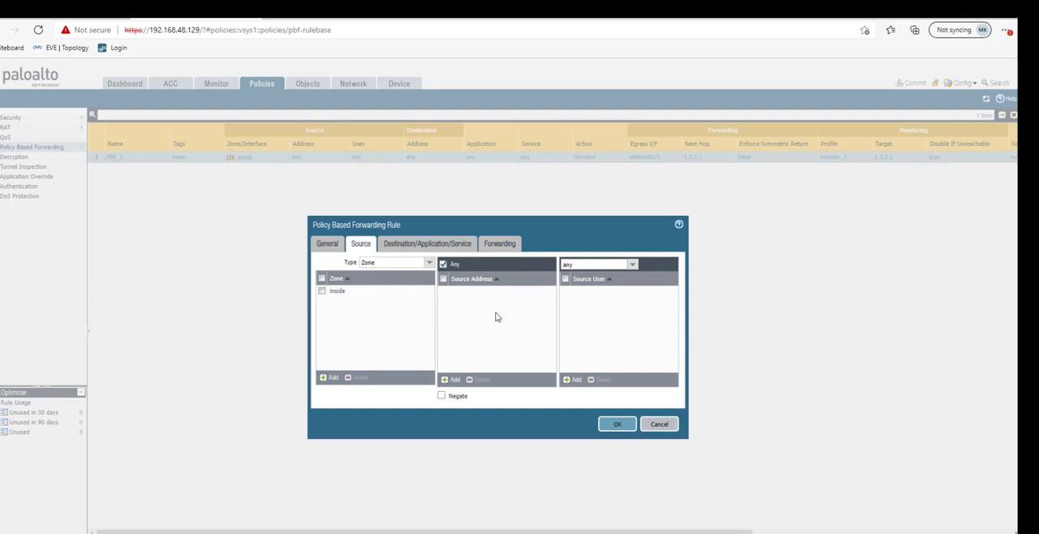
- Match the rule on service-http, confirm forwarding via ethernet1/1 to 1.1.1.1, and save it
left_click(427, 243)
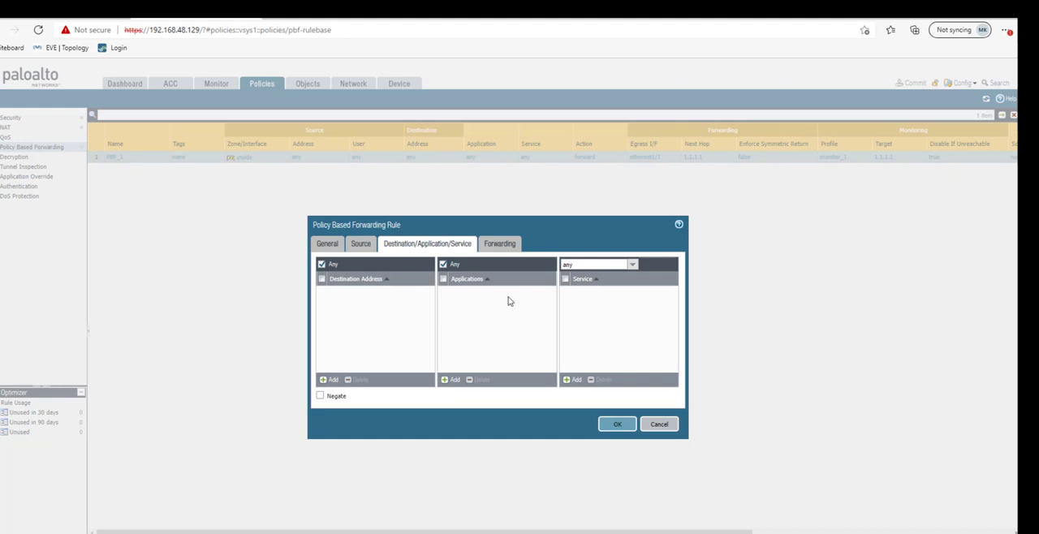
left_click(572, 380)
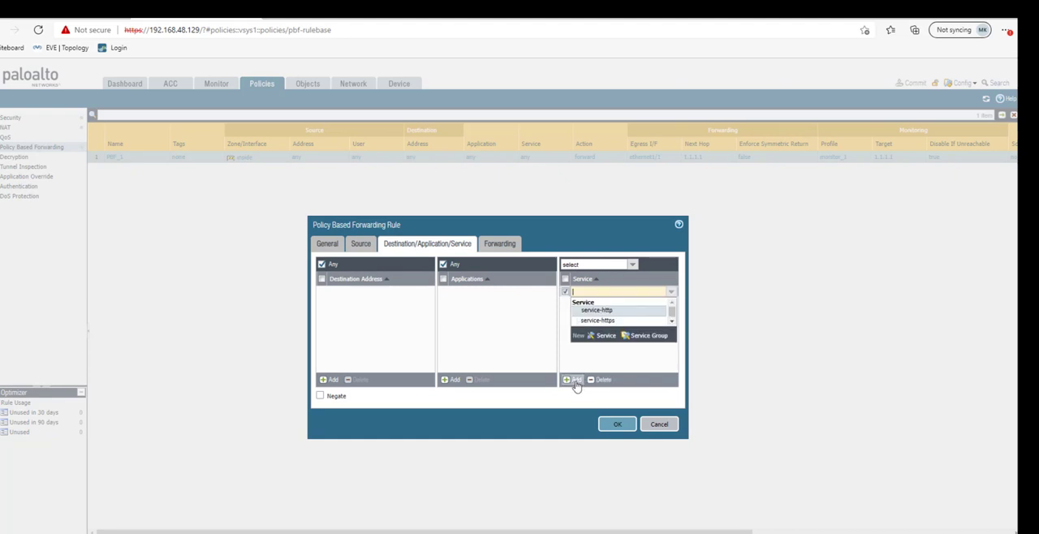
left_click(597, 310)
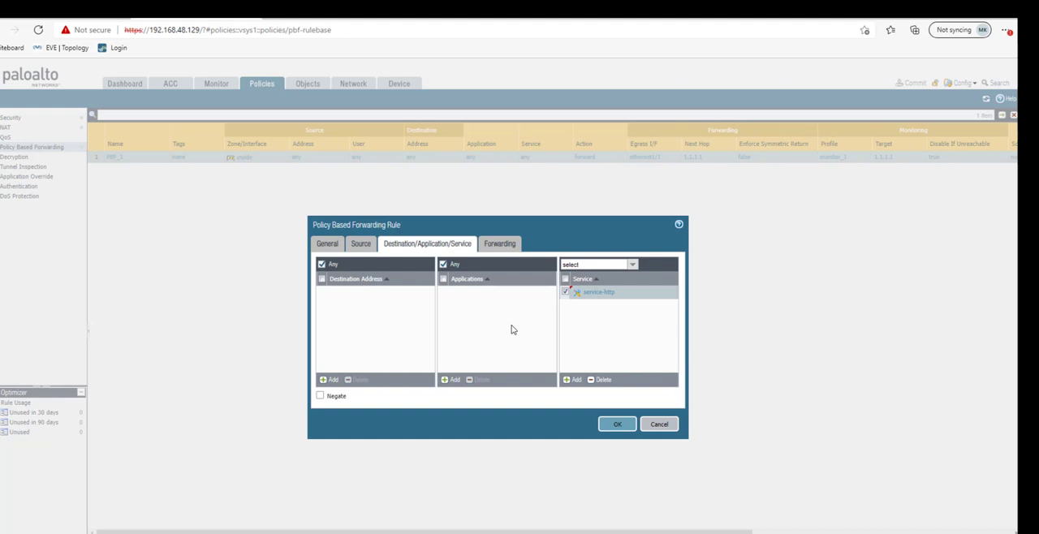
left_click(500, 243)
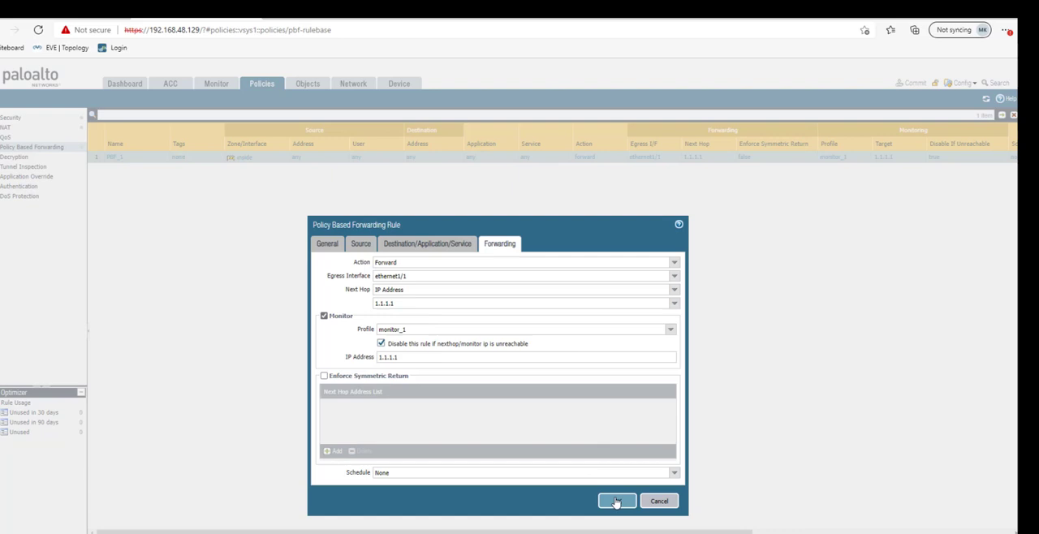
left_click(617, 500)
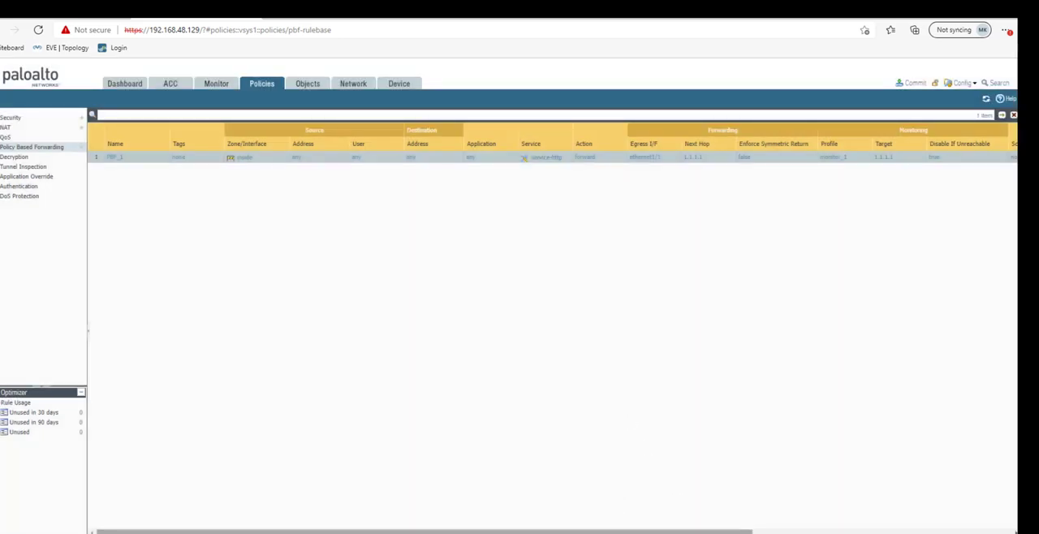
- Reset hit counts for all forwarding rules and commit the pending configuration
scroll("right", 3)
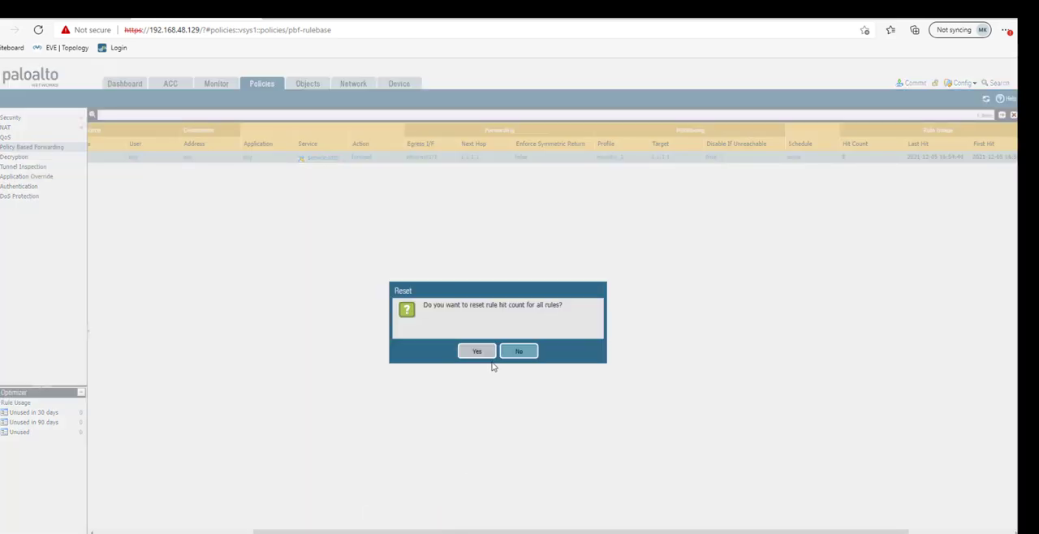
left_click(478, 351)
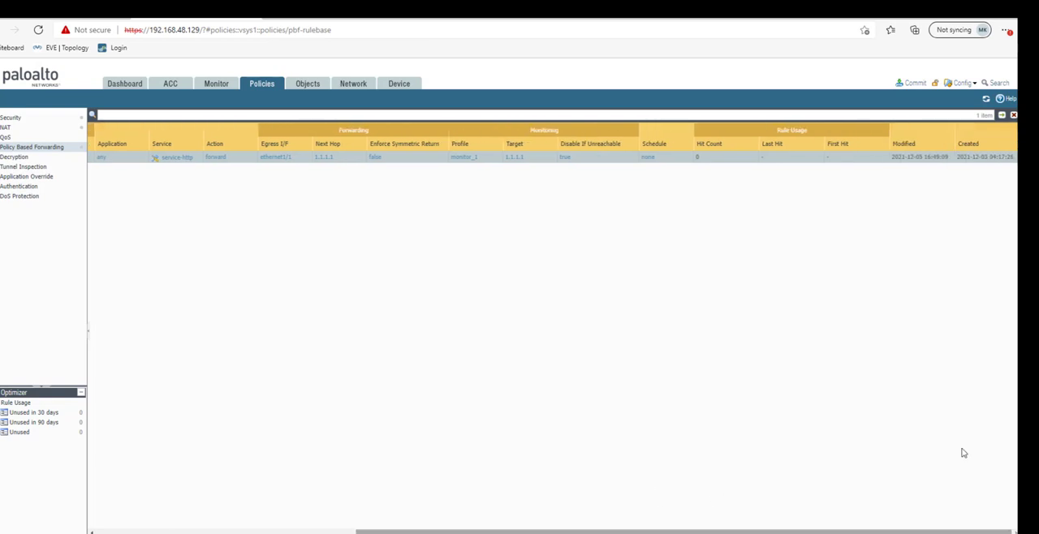
left_click(914, 83)
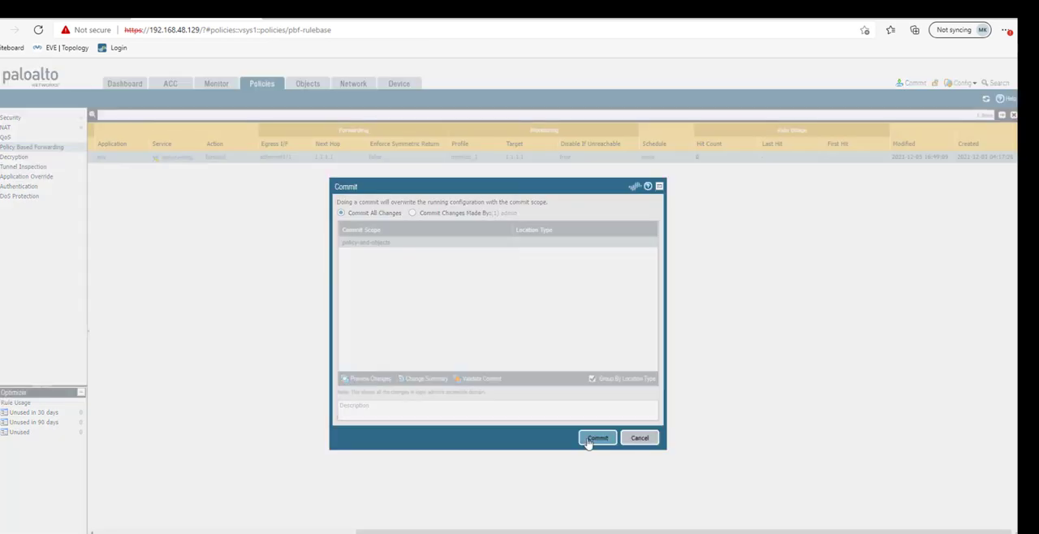
left_click(597, 438)
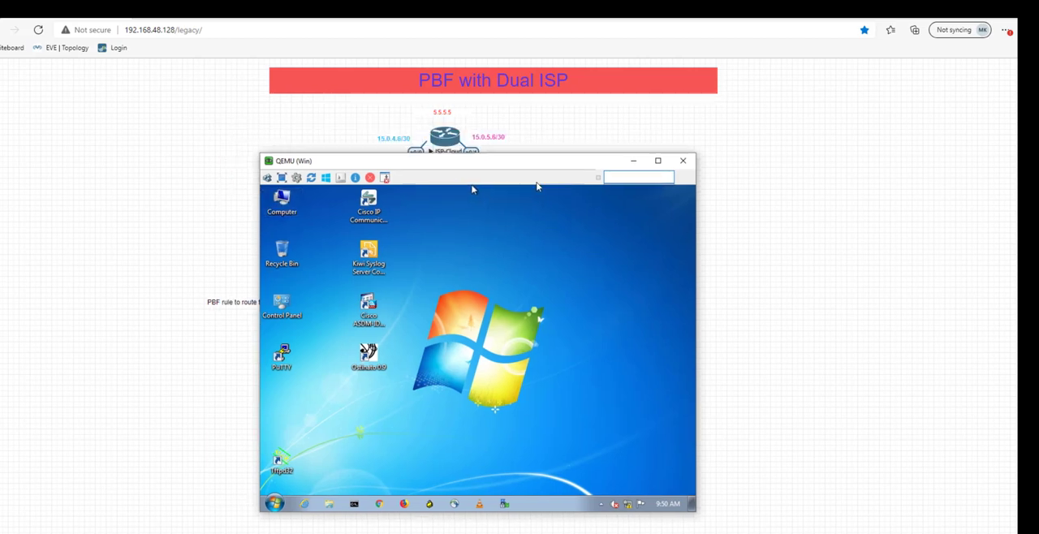
- Move the Windows 7 console window right so the dual-ISP topology is visible
left_click_drag(472, 161, 747, 159)
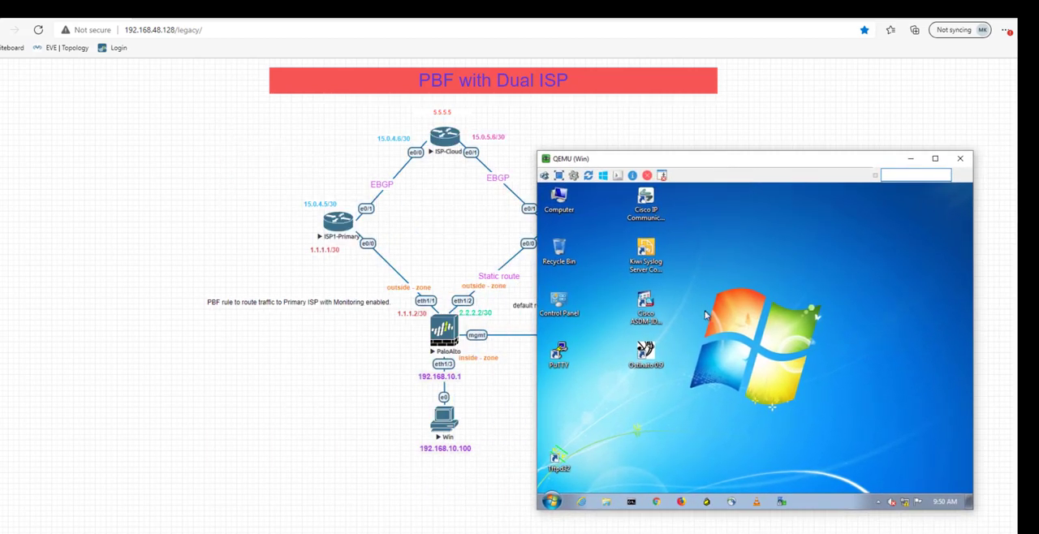
mouse_move(584, 500)
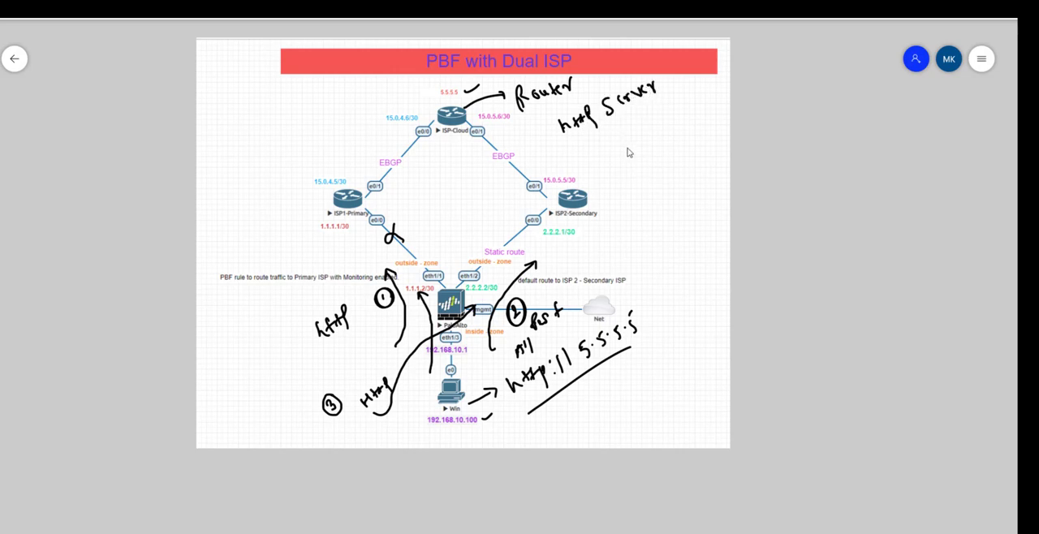
mouse_move(614, 142)
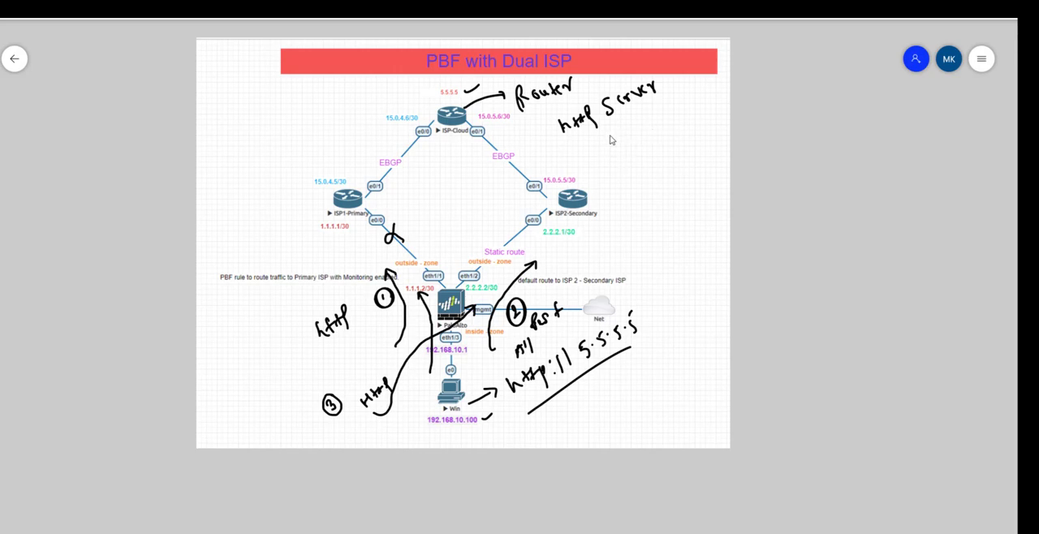
mouse_move(614, 154)
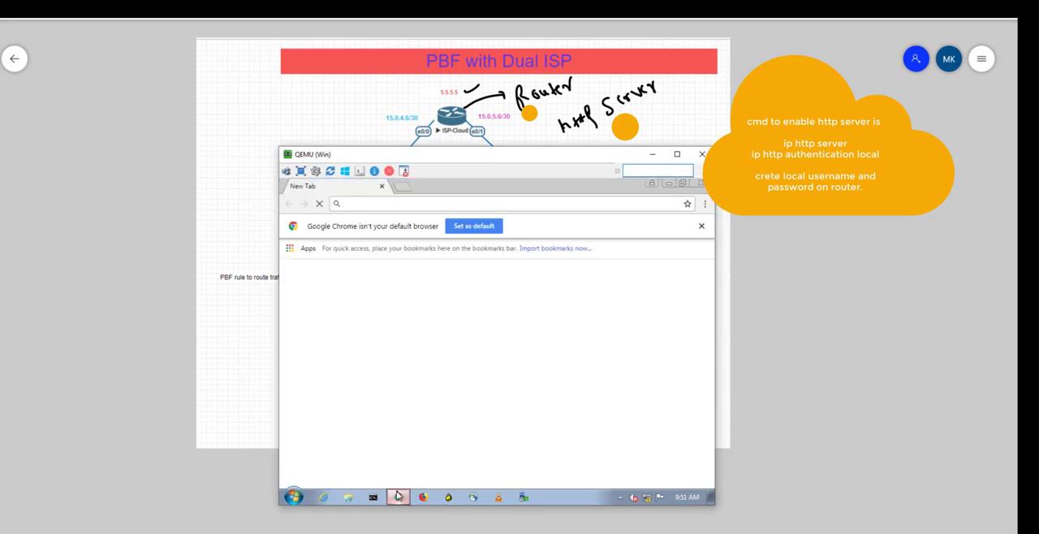
type("http://5.5.5.5")
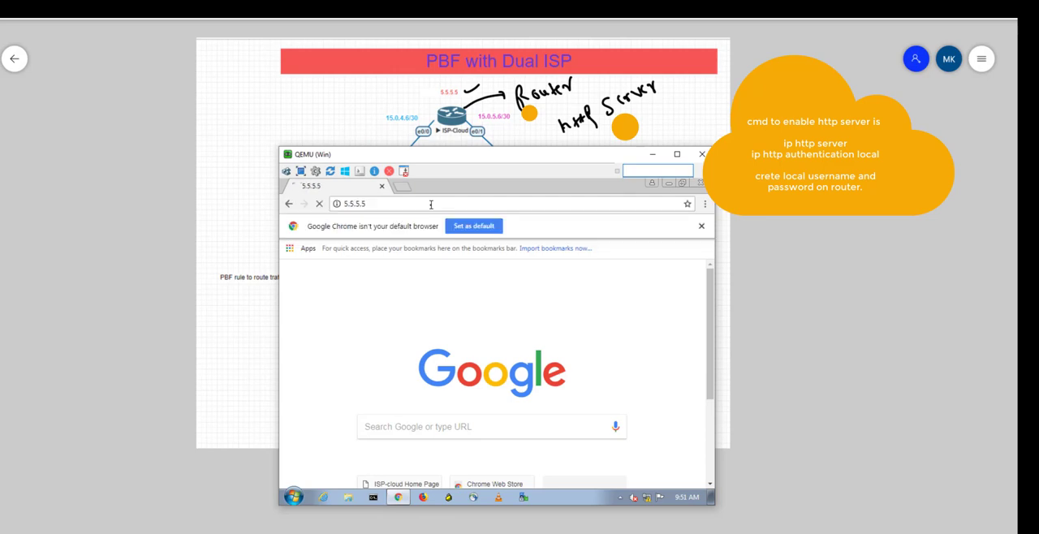
type("one")
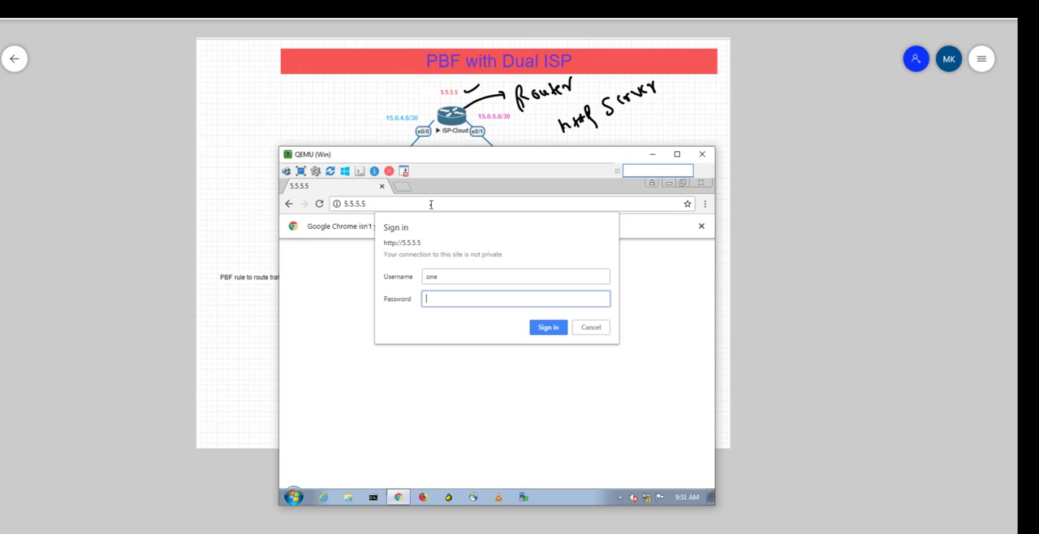
left_click(549, 328)
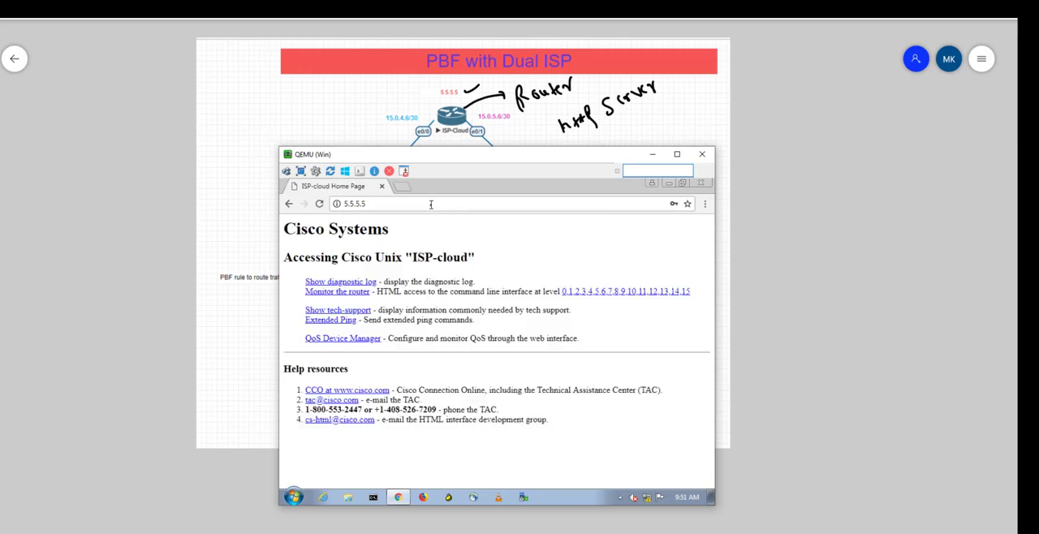
mouse_move(432, 384)
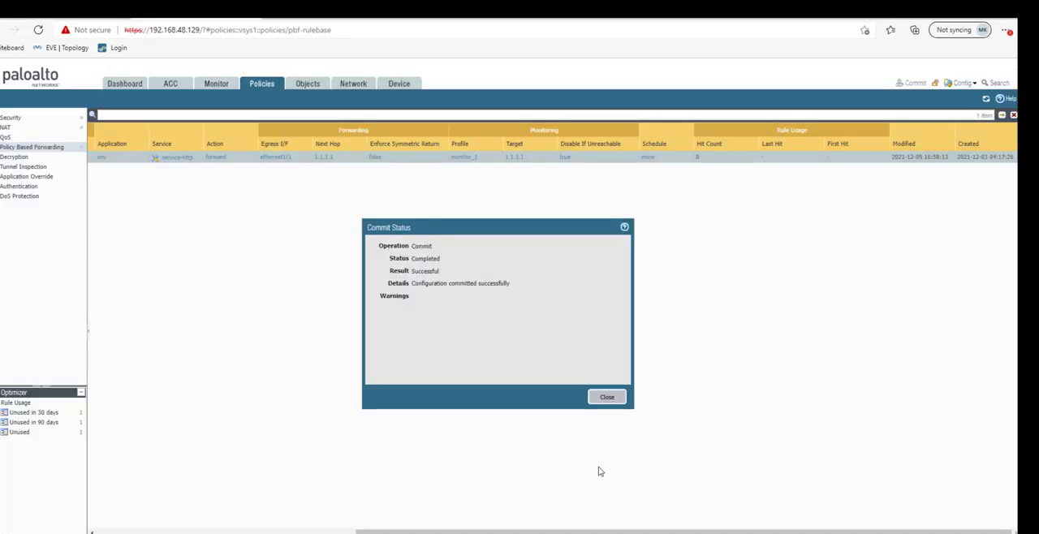
- Close the Commit Status report and refresh the PBF rule list to update hit counts
left_click(607, 396)
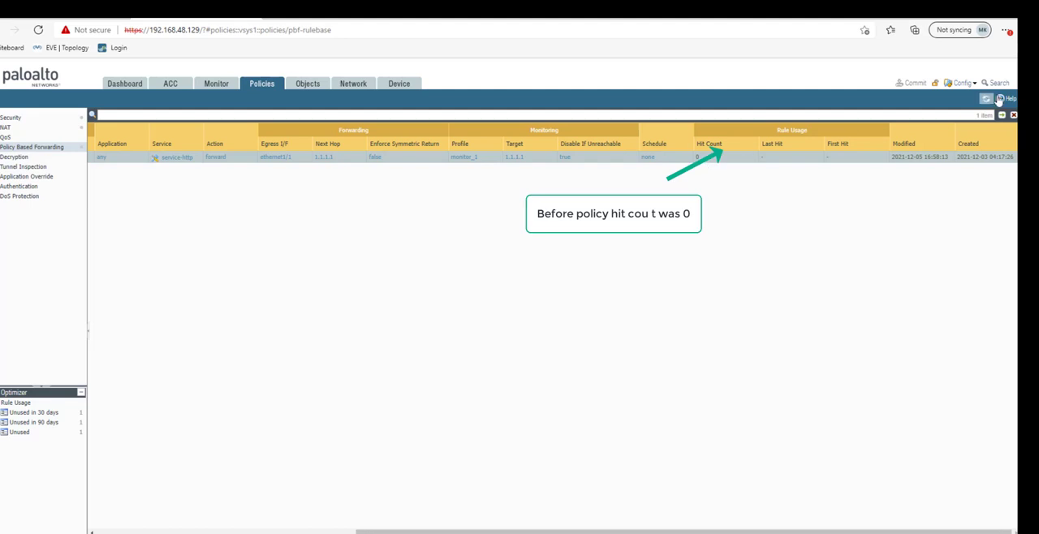
left_click(987, 99)
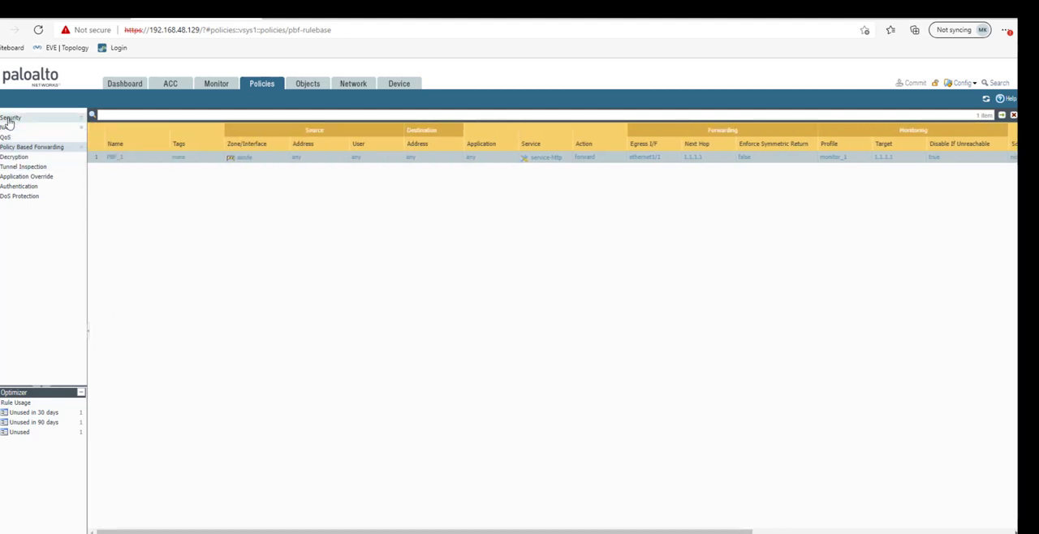
left_click(6, 127)
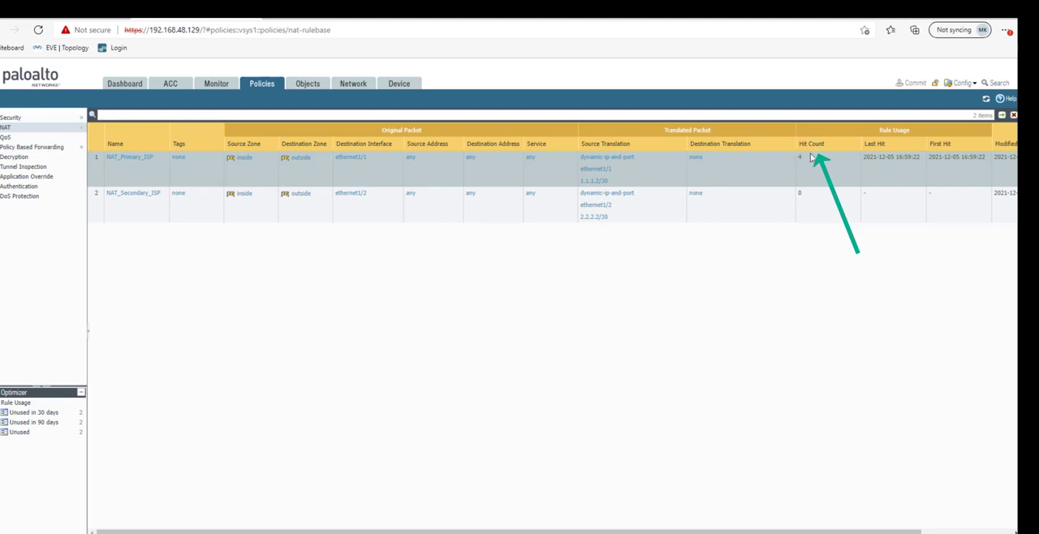
mouse_move(135, 172)
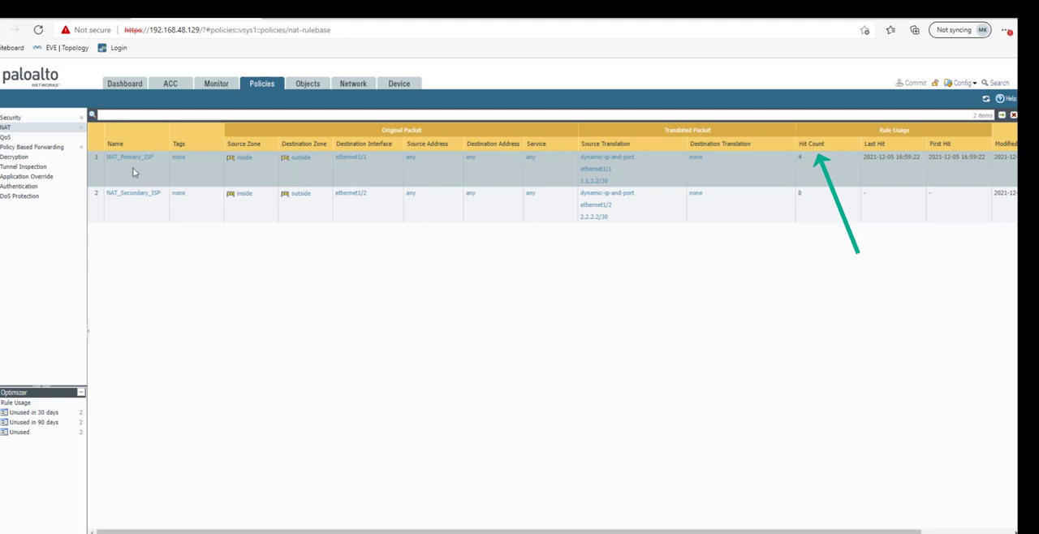
mouse_move(307, 397)
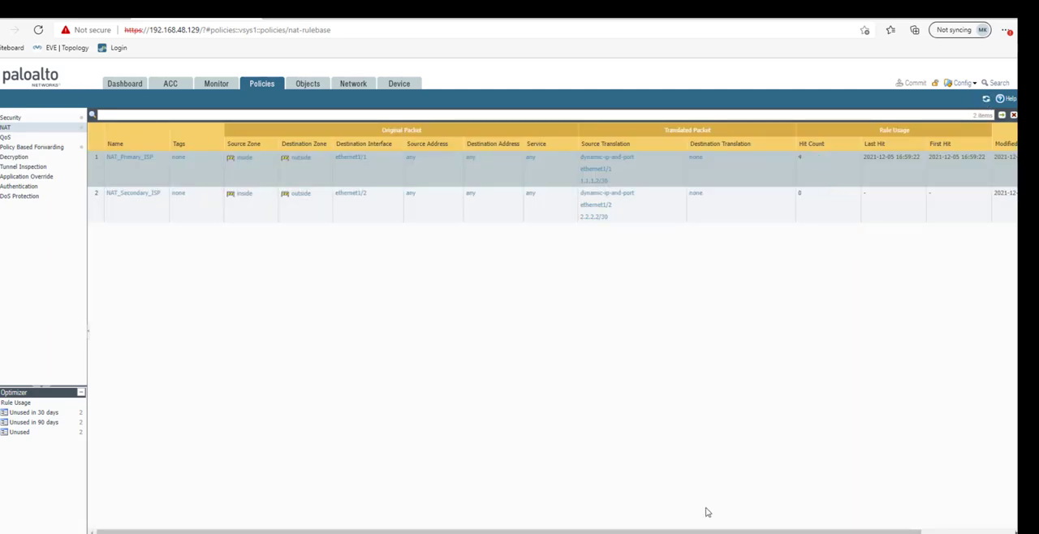
mouse_move(637, 387)
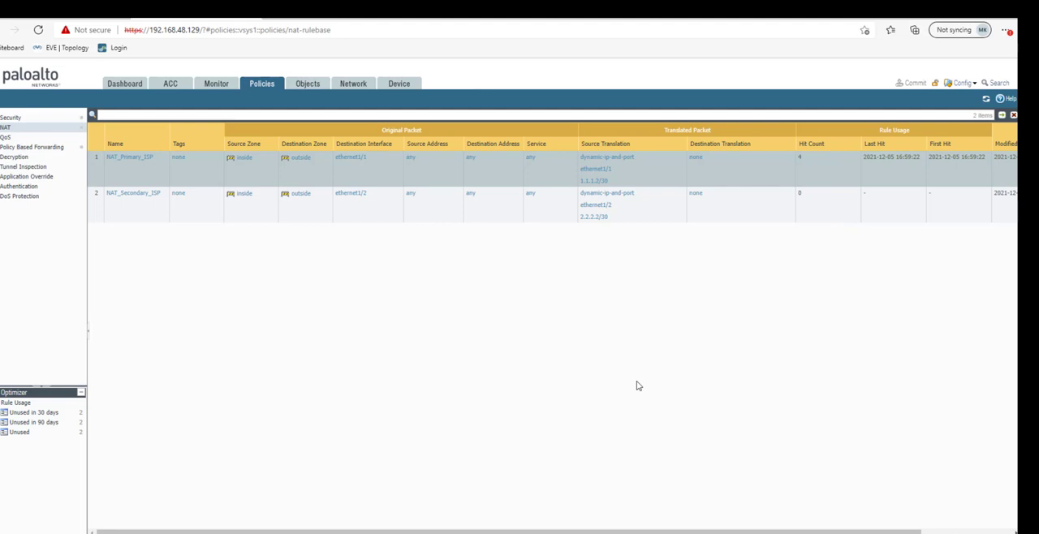
mouse_move(441, 442)
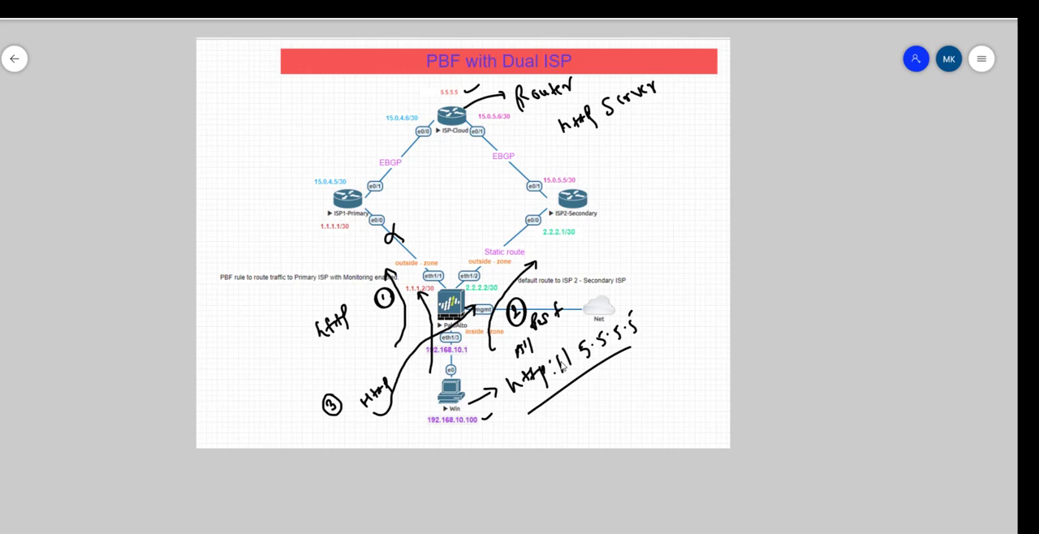
mouse_move(505, 464)
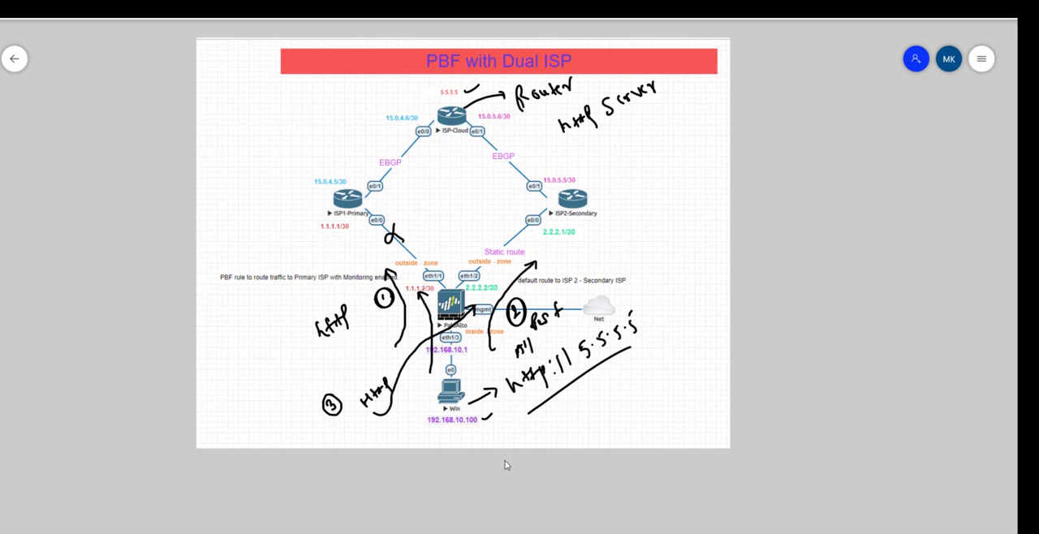
- Draw the curl-to-5.5.5.5 path arrow below the PC and label it ISP2
left_click_drag(475, 425, 544, 419)
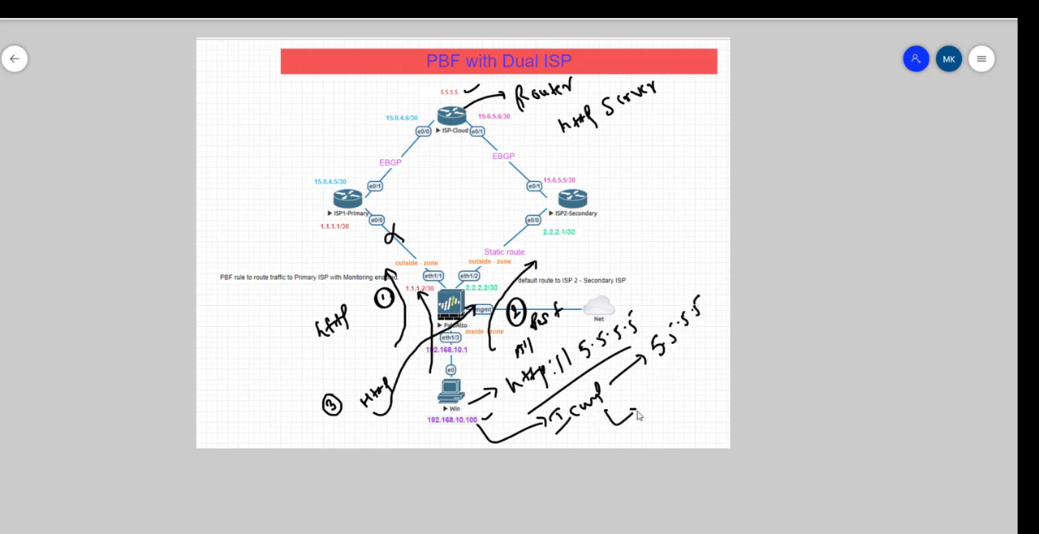
mouse_move(653, 396)
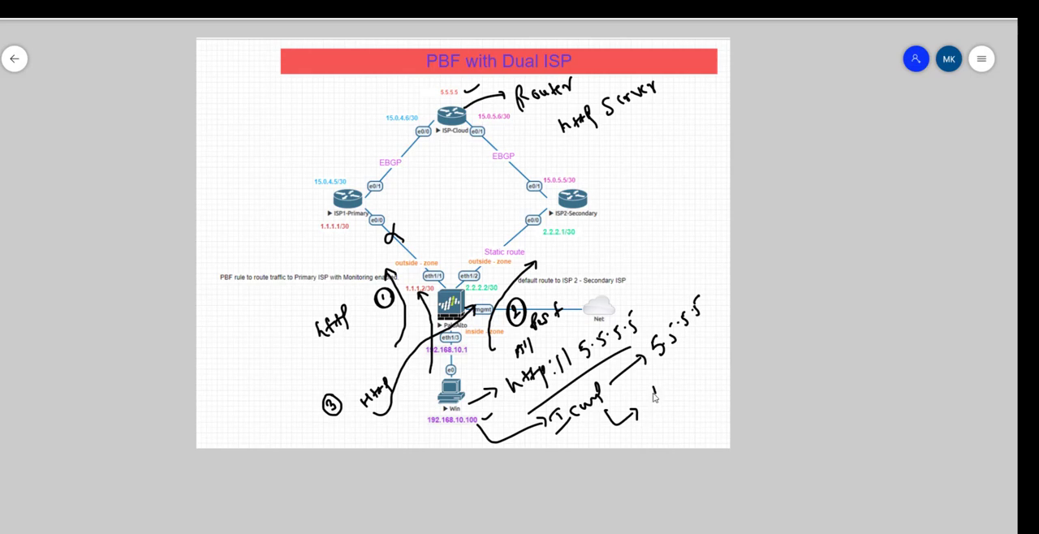
type("ISP")
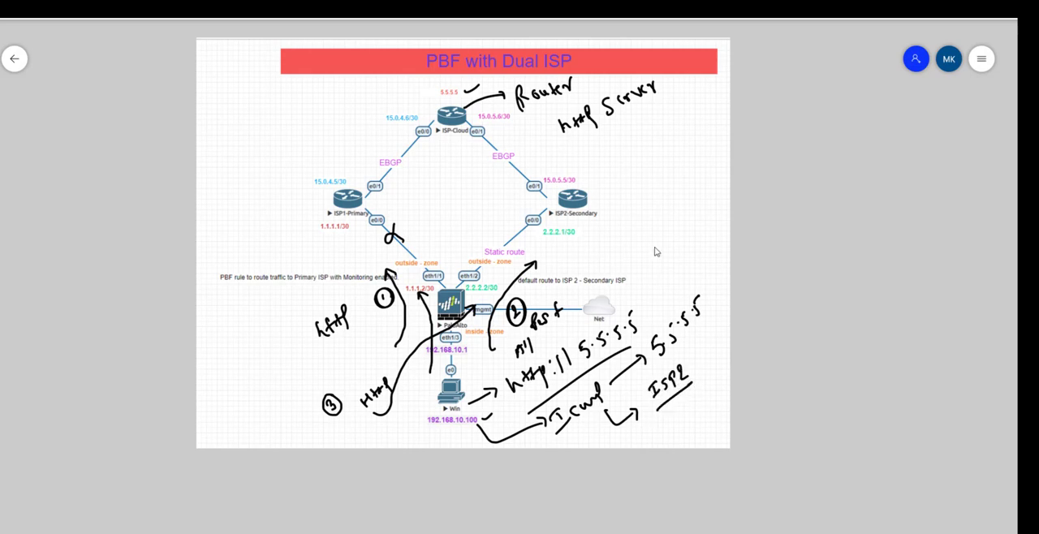
mouse_move(572, 296)
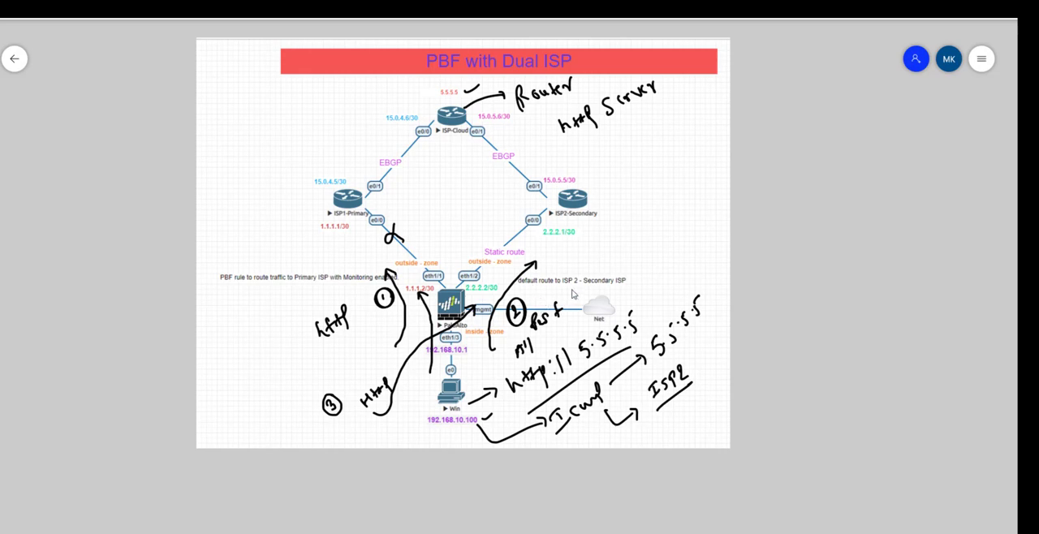
mouse_move(629, 245)
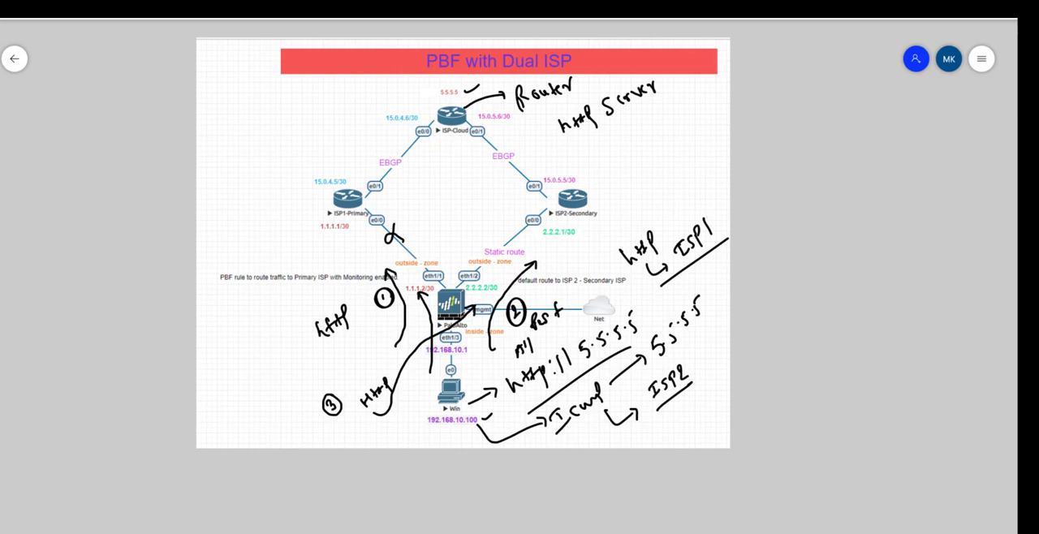
mouse_move(505, 490)
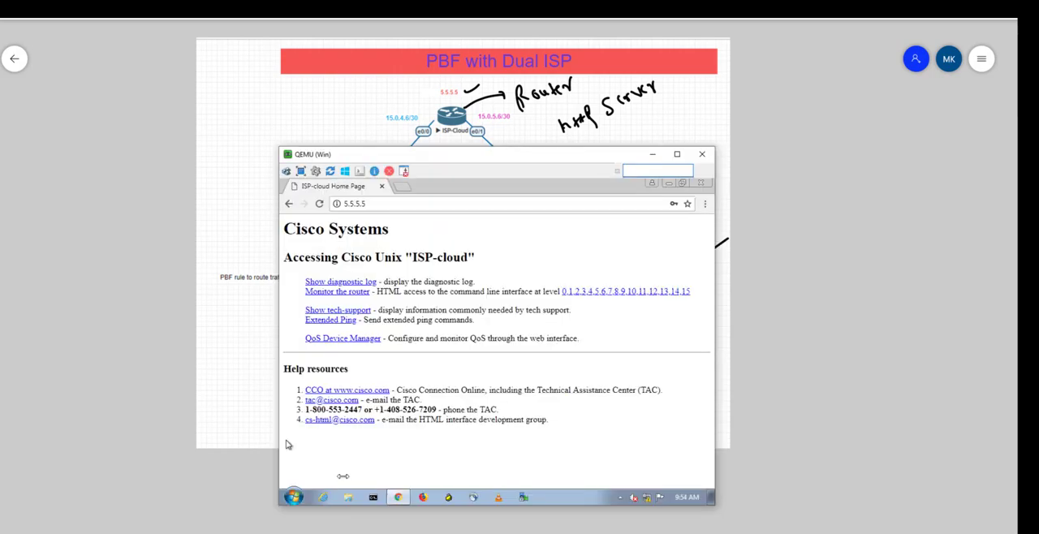
- Run 'ping 5.5.5.5' in Command Prompt on the Windows VM
left_click(373, 497)
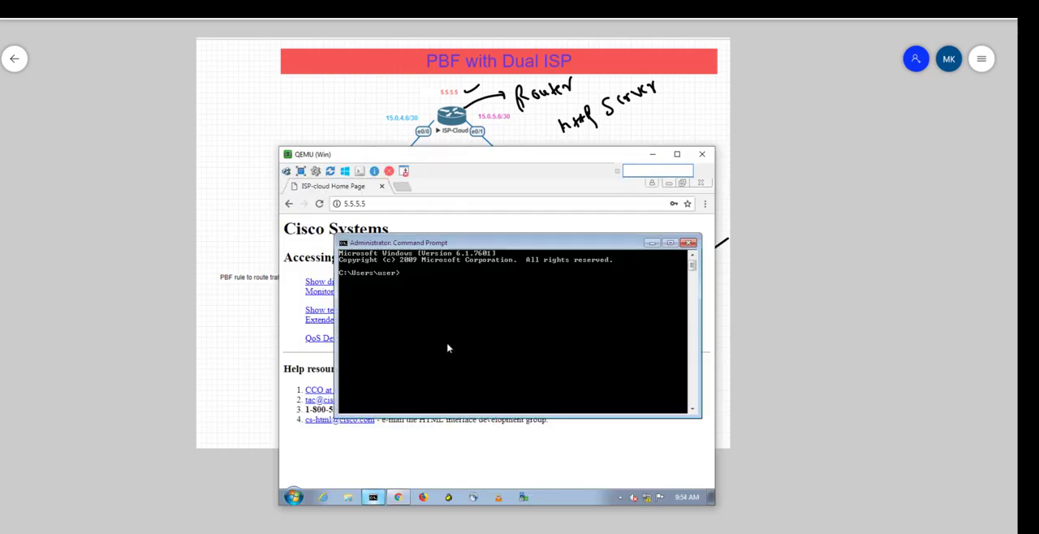
type("ping")
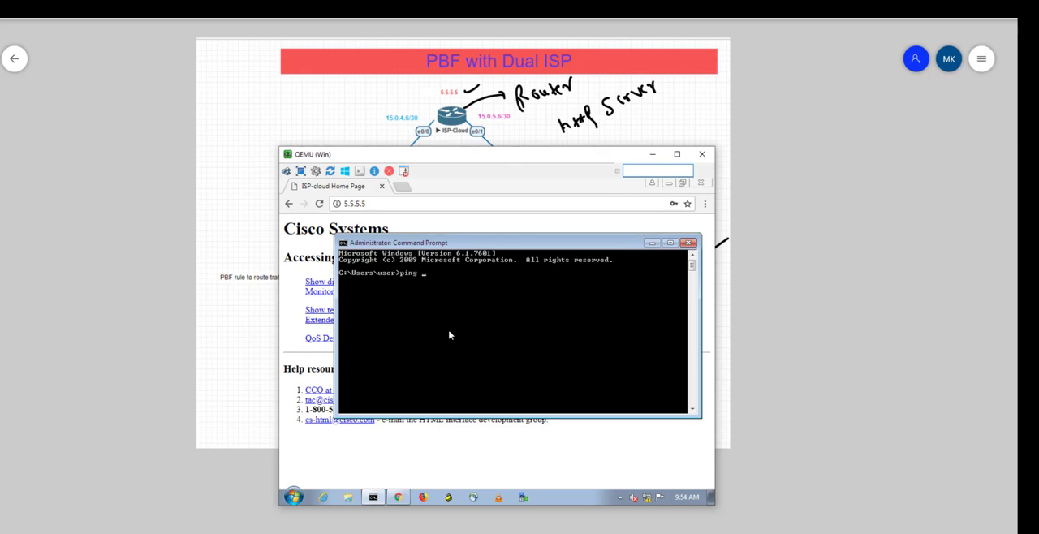
type("5")
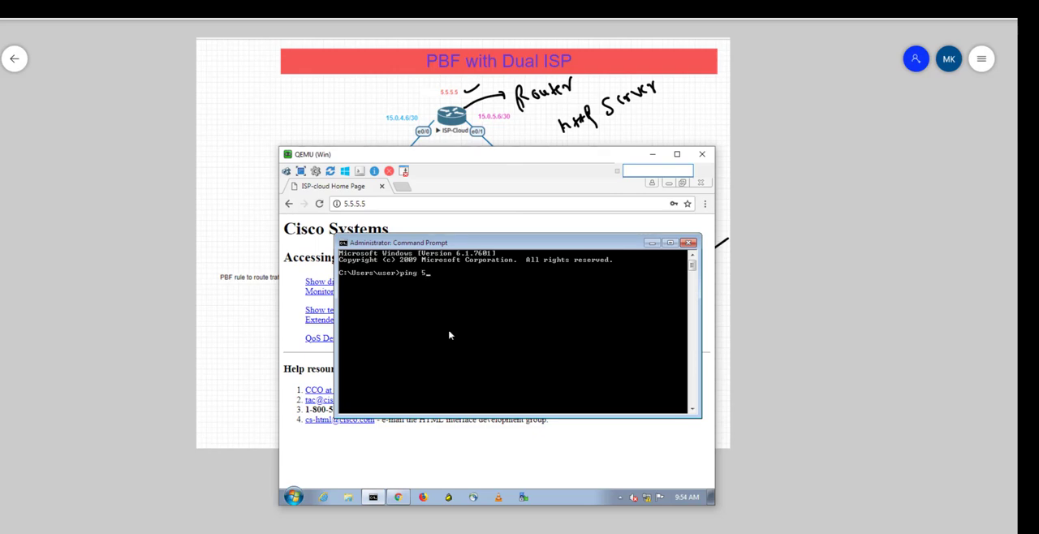
type(".5.5.5")
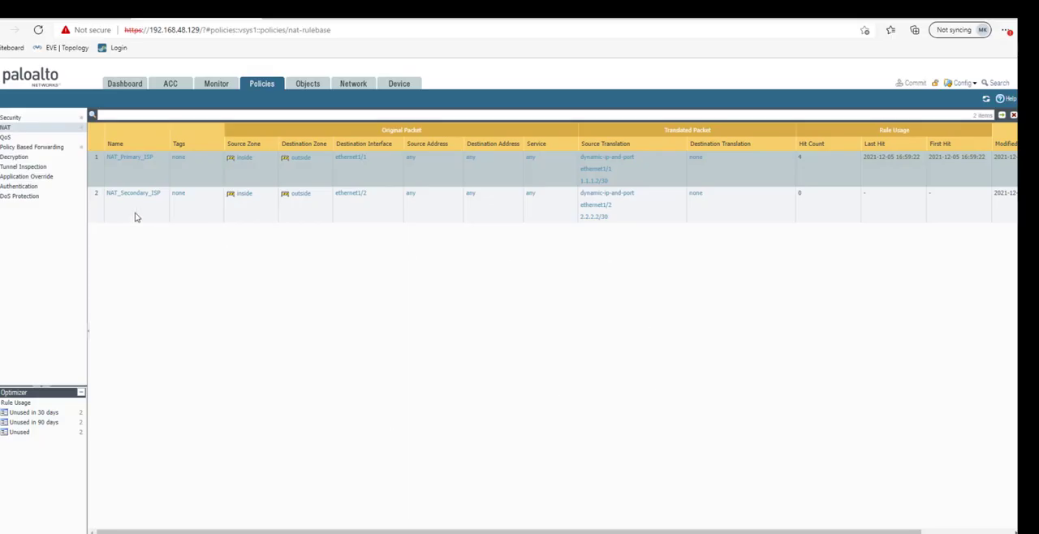
- Refresh the NAT rulebase to see NAT_Secondary_ISP hit count, first and last hit times
left_click(986, 99)
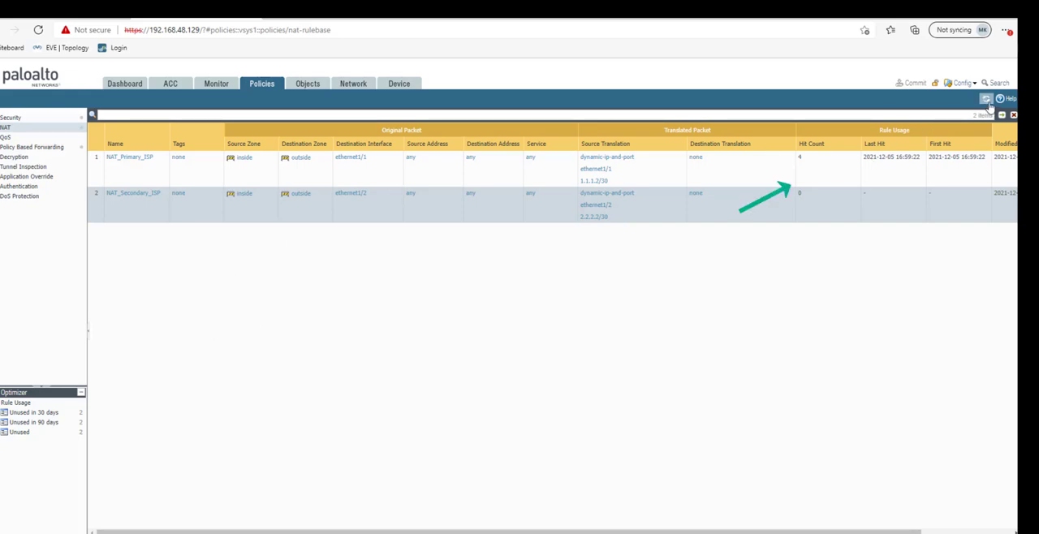
left_click(988, 99)
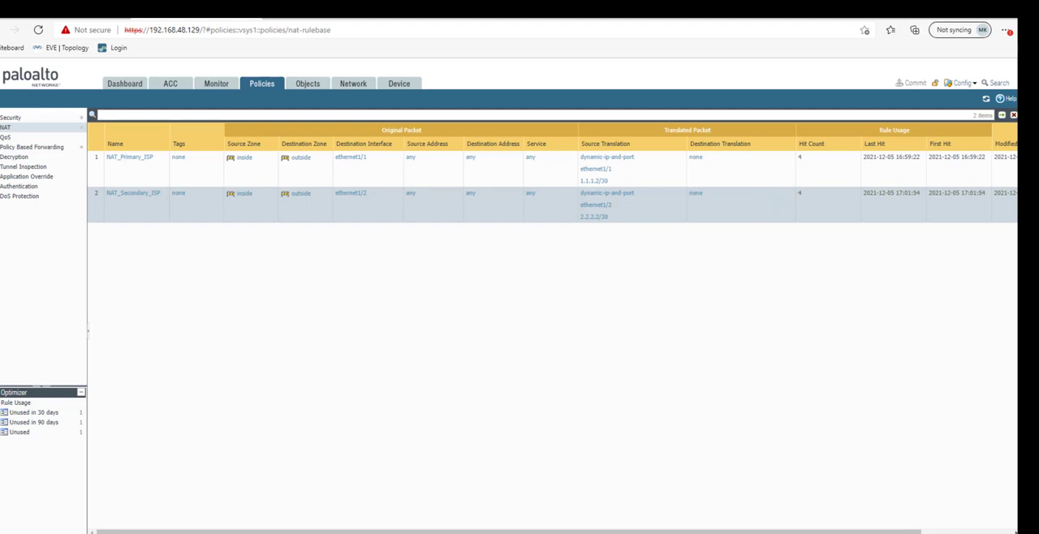
mouse_move(786, 315)
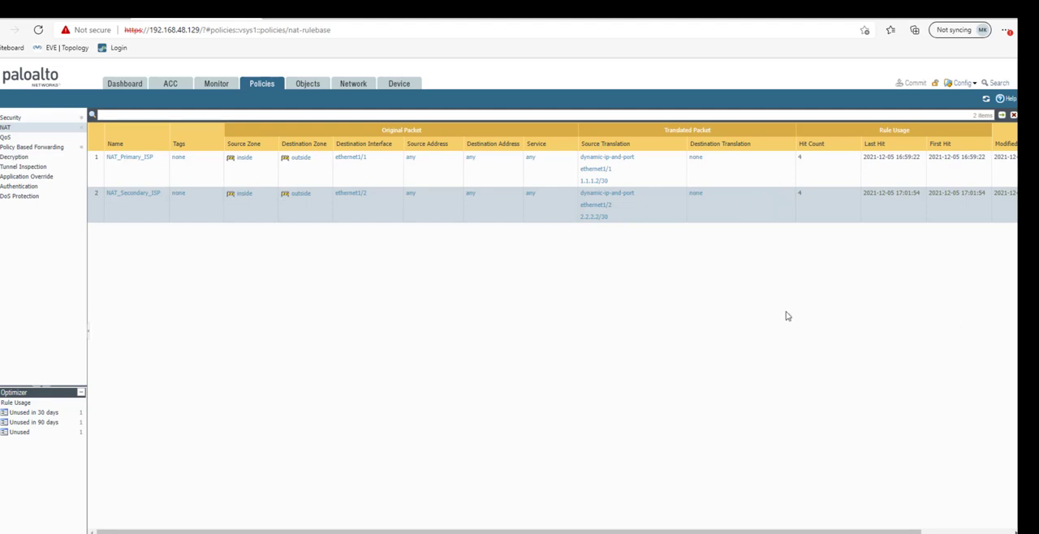
mouse_move(377, 471)
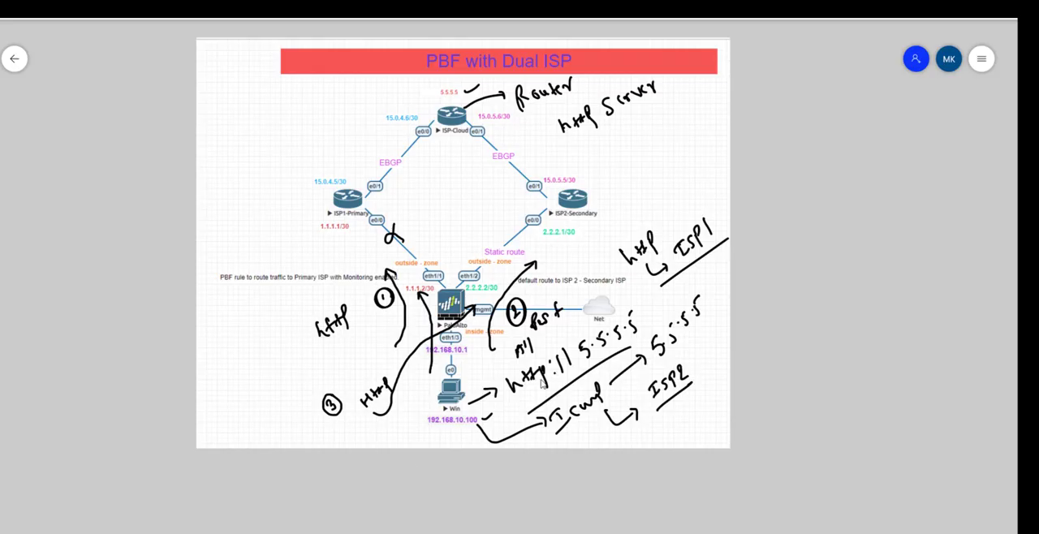
mouse_move(592, 315)
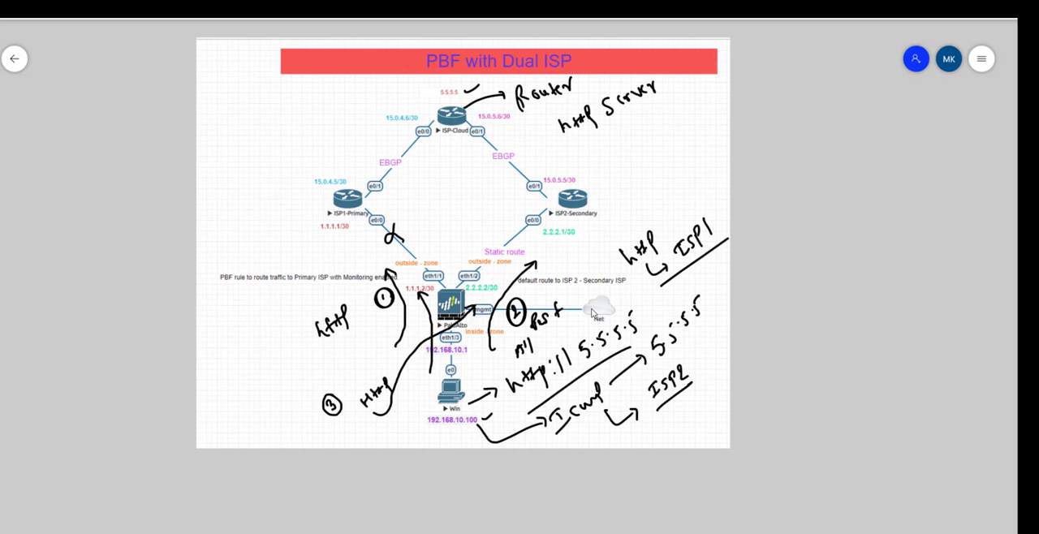
mouse_move(402, 148)
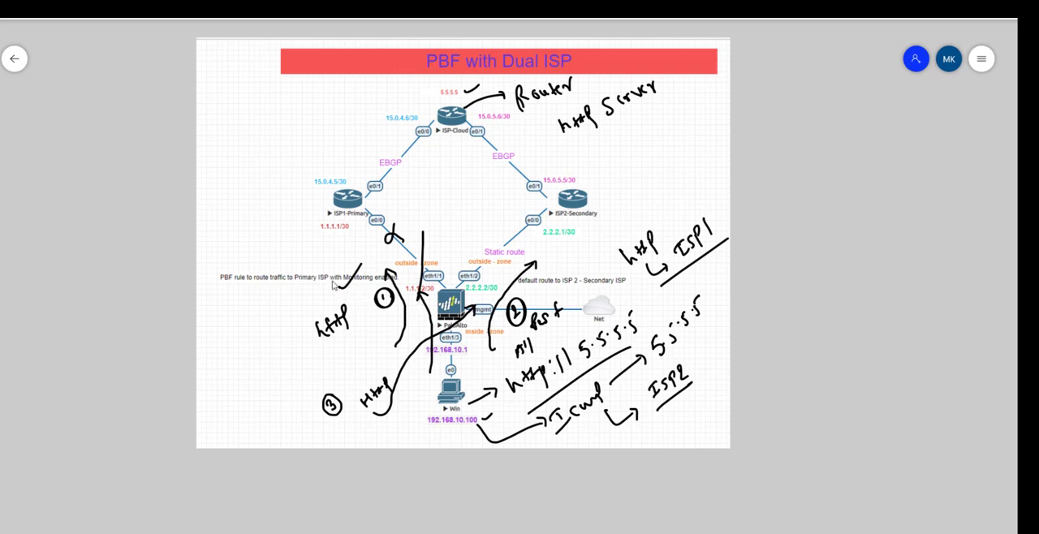
mouse_move(354, 237)
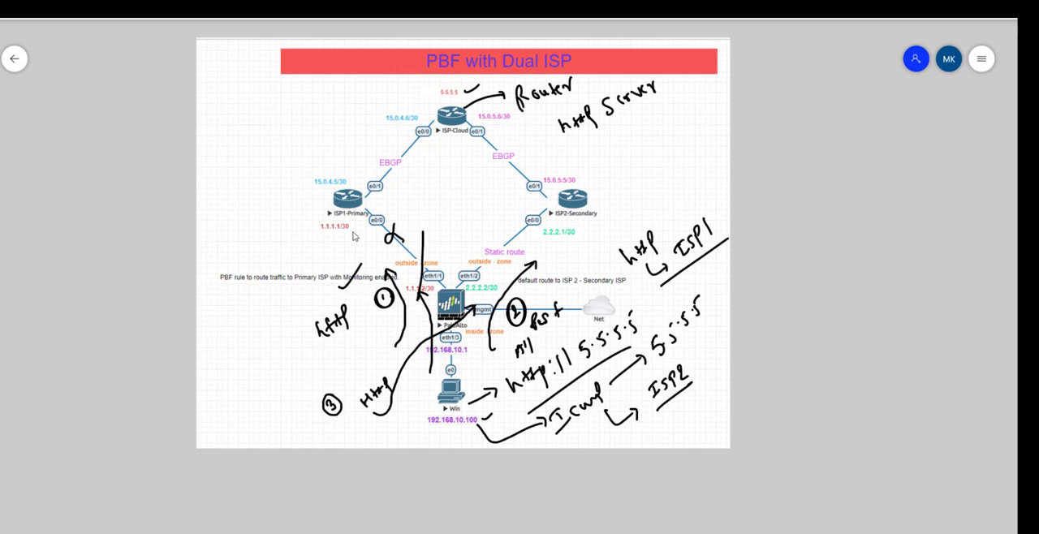
- Scribble over the ISP1-to-firewall link on the topology to mark it failed
left_click_drag(357, 235, 438, 284)
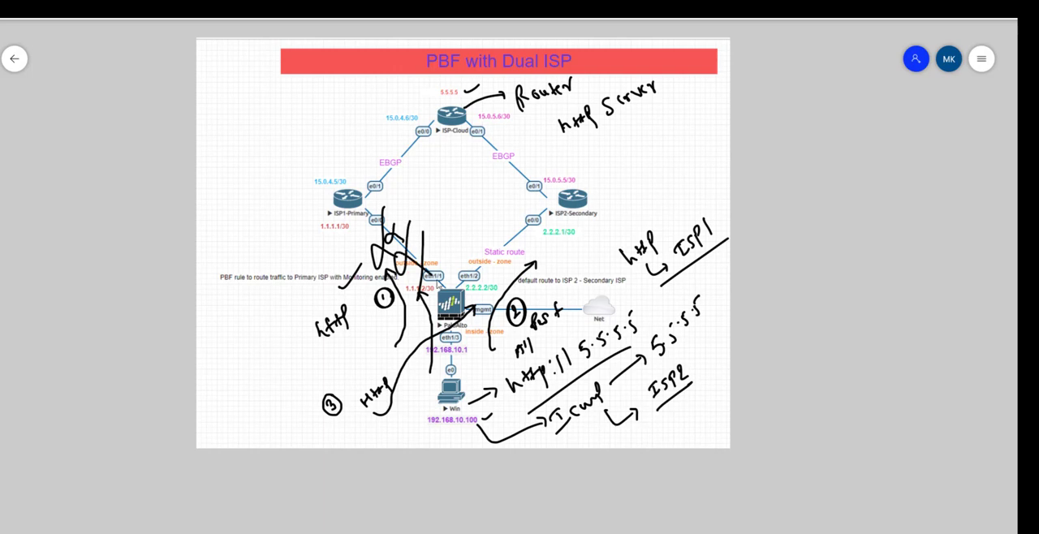
mouse_move(478, 357)
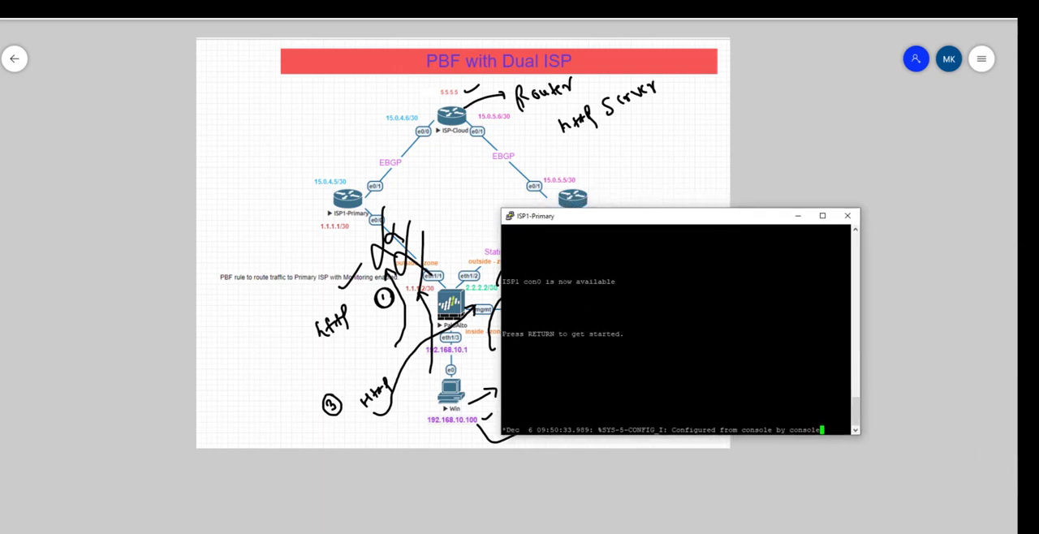
- Enable the ISP1-Primary router console and check interface status with 'sh ip i'
key("Return")
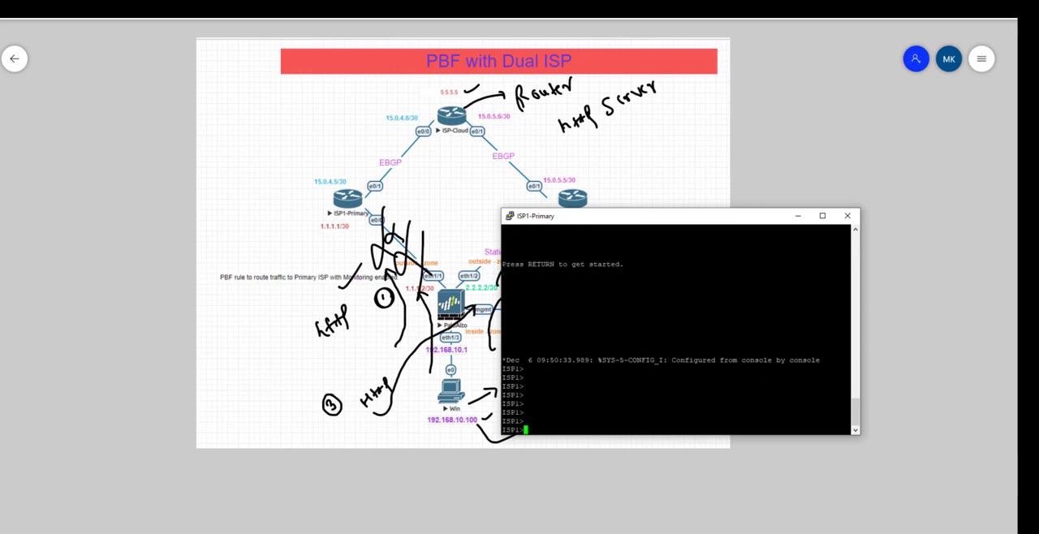
type("en")
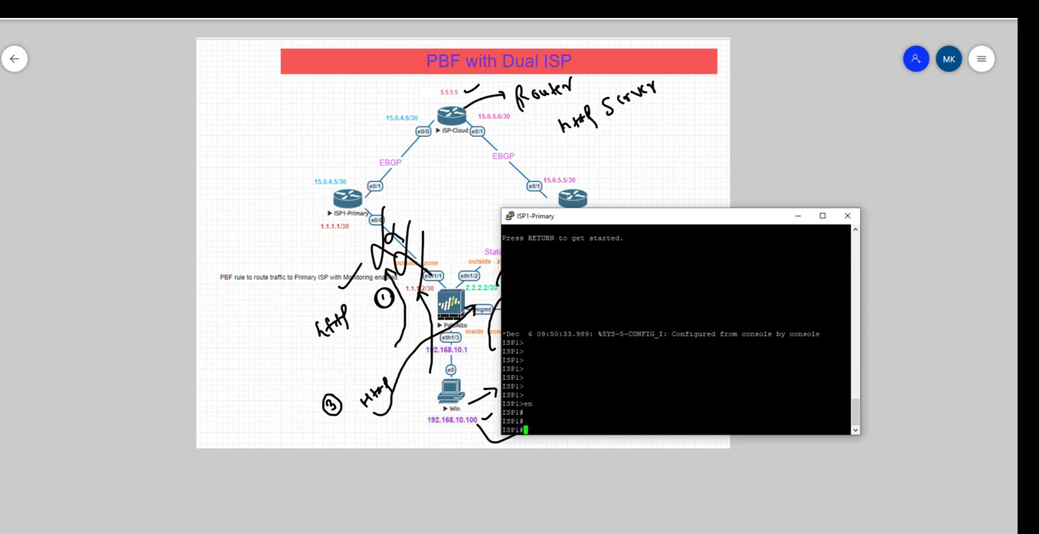
type("sh ip int br")
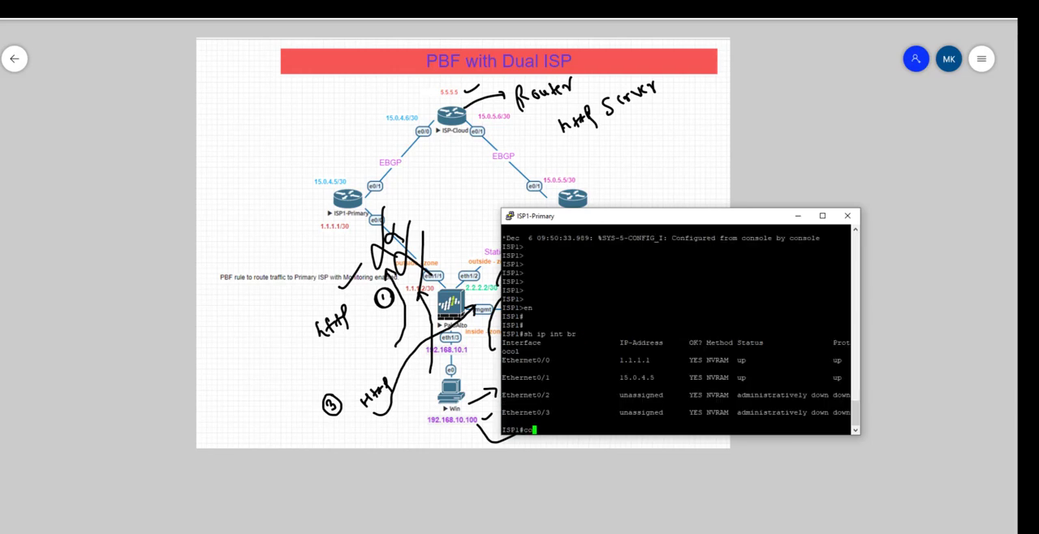
- Enter config mode and shut down interface Ethernet0/0 to simulate ISP1 failure
type("conf t")
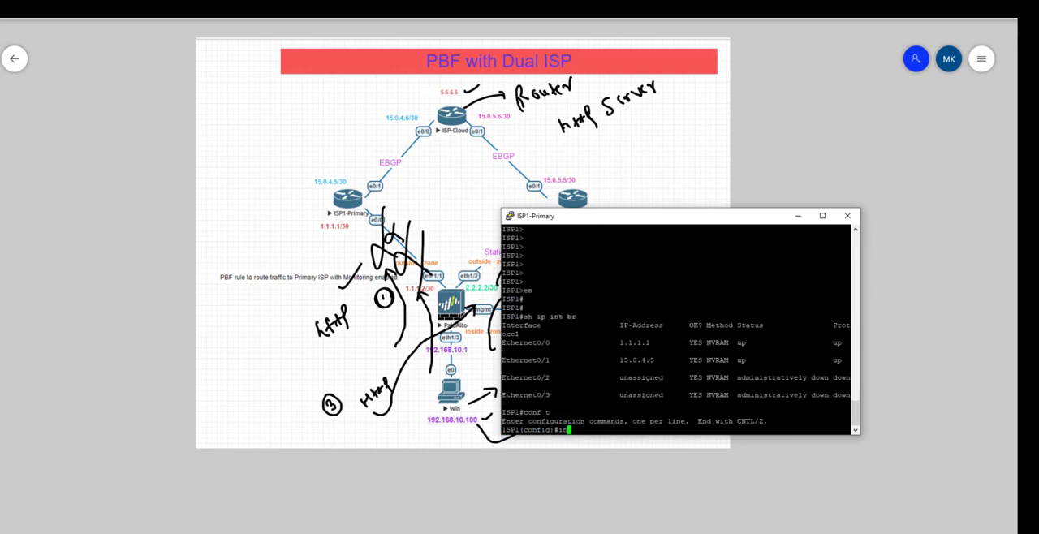
type("int")
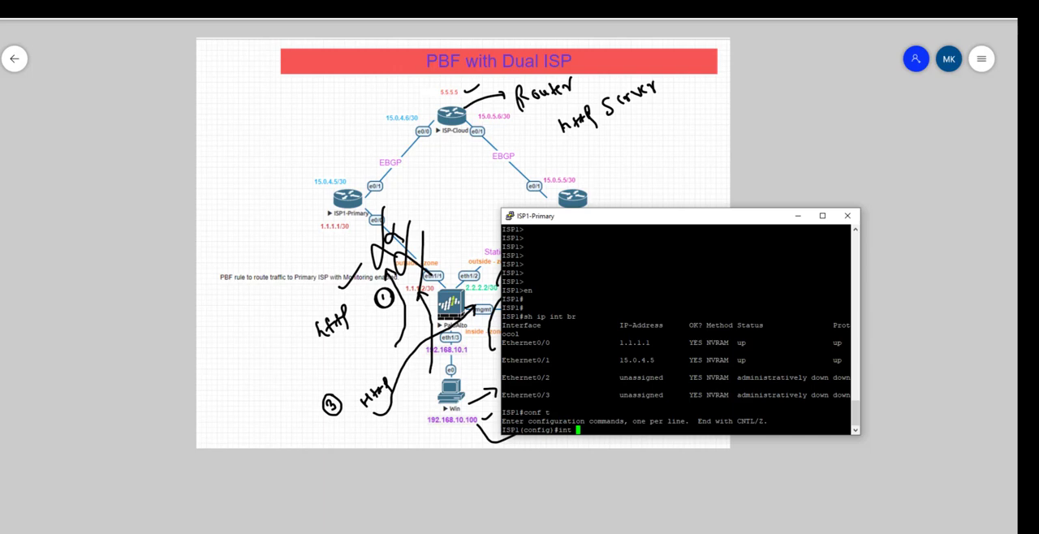
type("eth0/0")
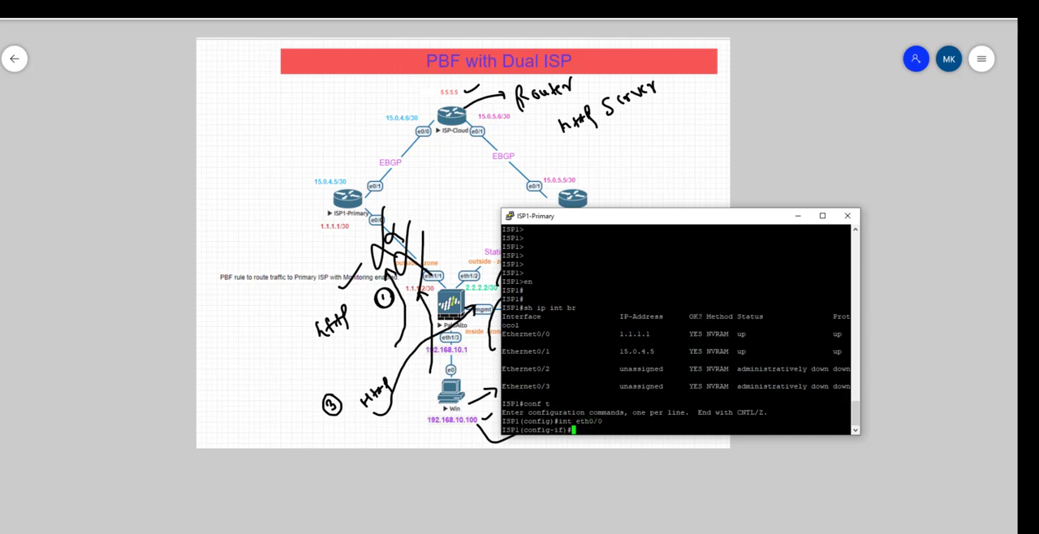
type("sh")
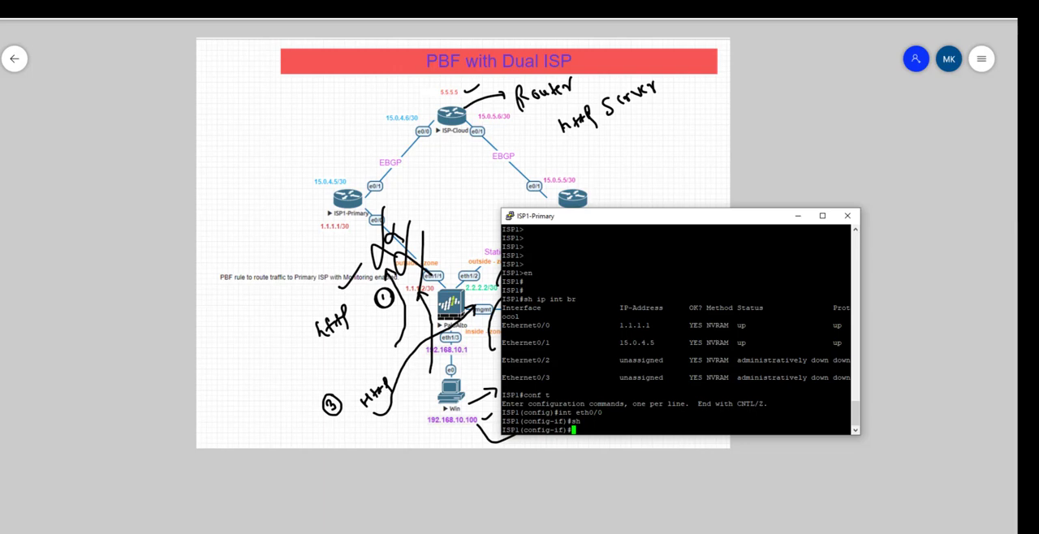
mouse_move(730, 221)
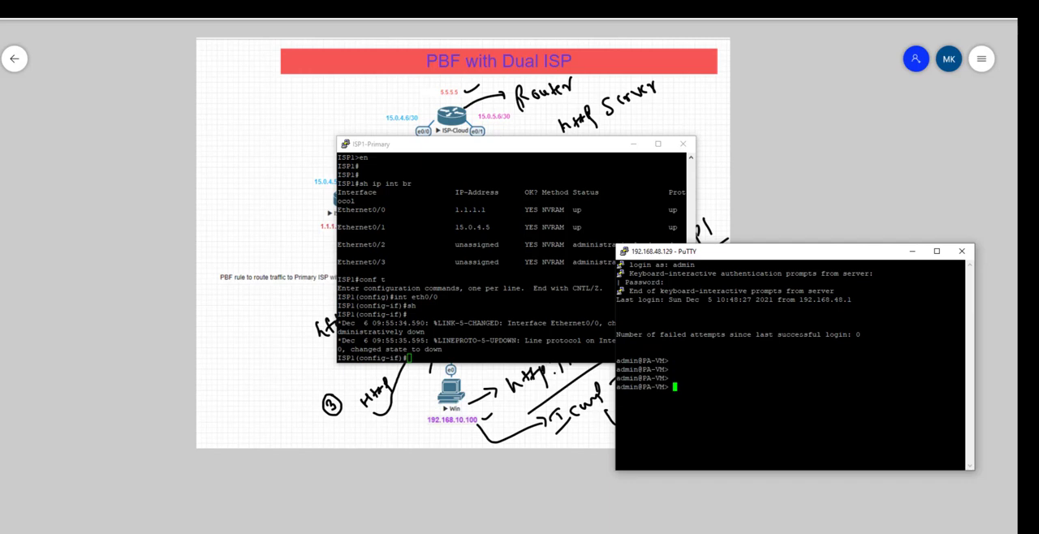
- Run 'show pbf rule all' in the firewall CLI to display PBF rule status
type("show")
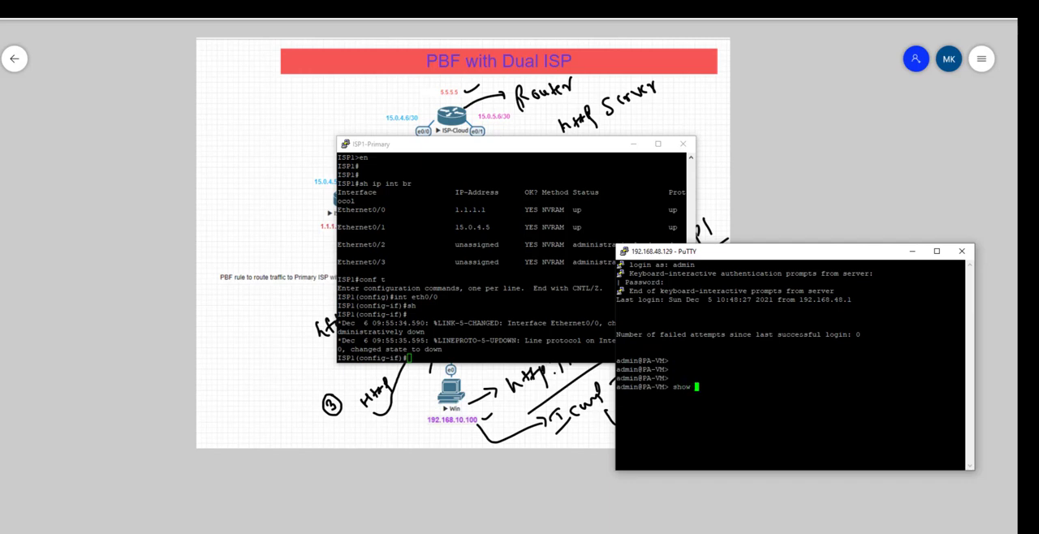
type("pbf")
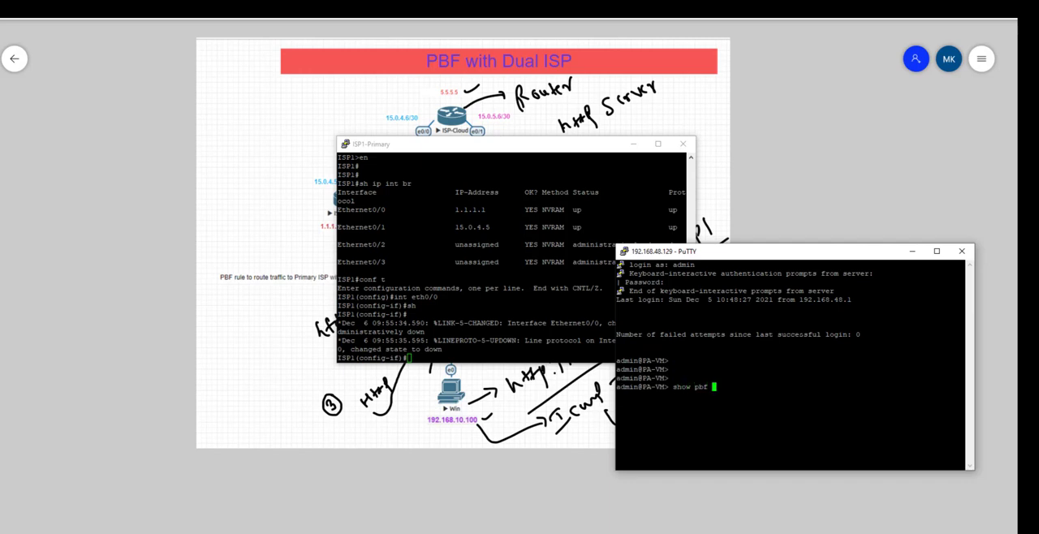
type("rule a")
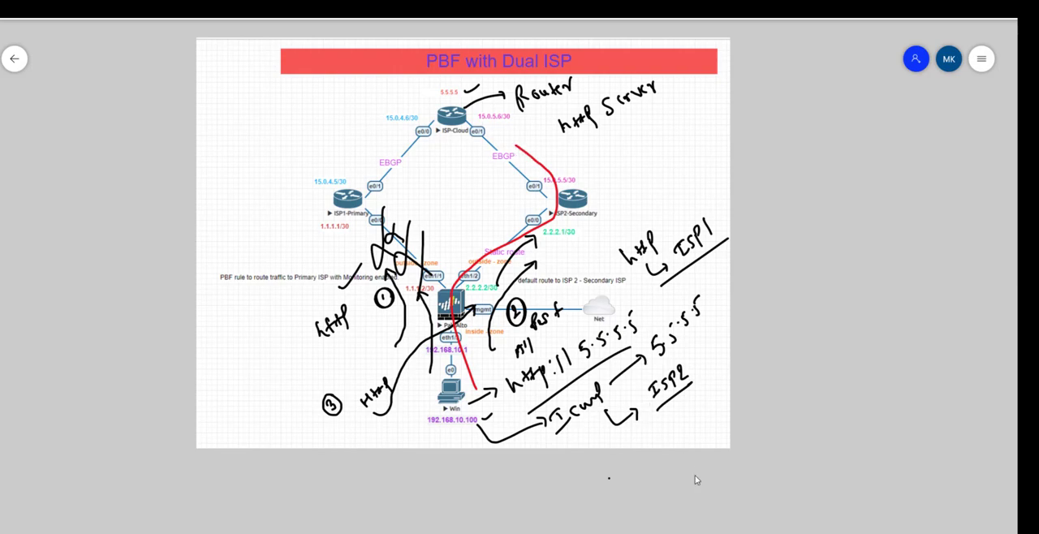
mouse_move(788, 512)
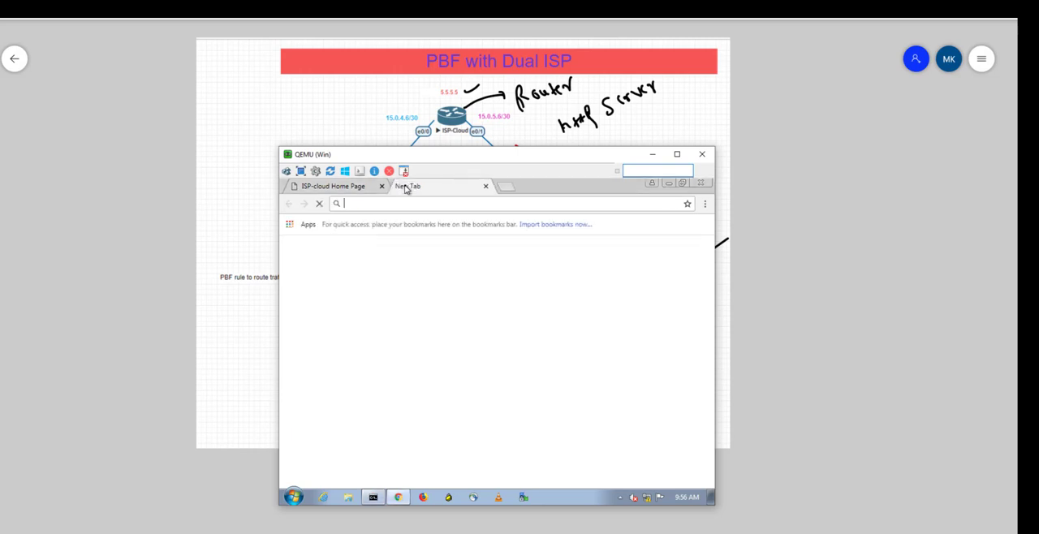
type("http://5.5.5.5")
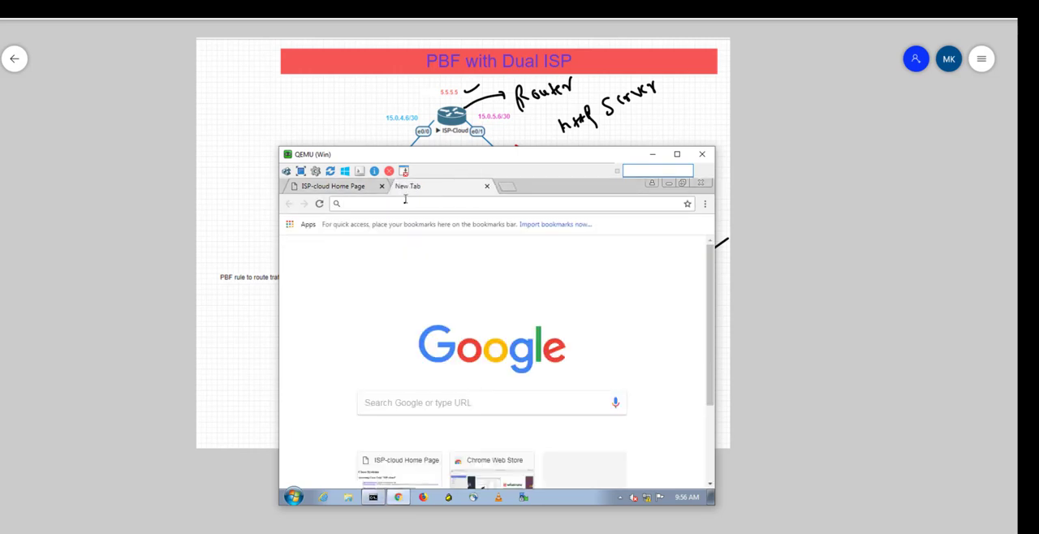
type("http://5.5.5.5")
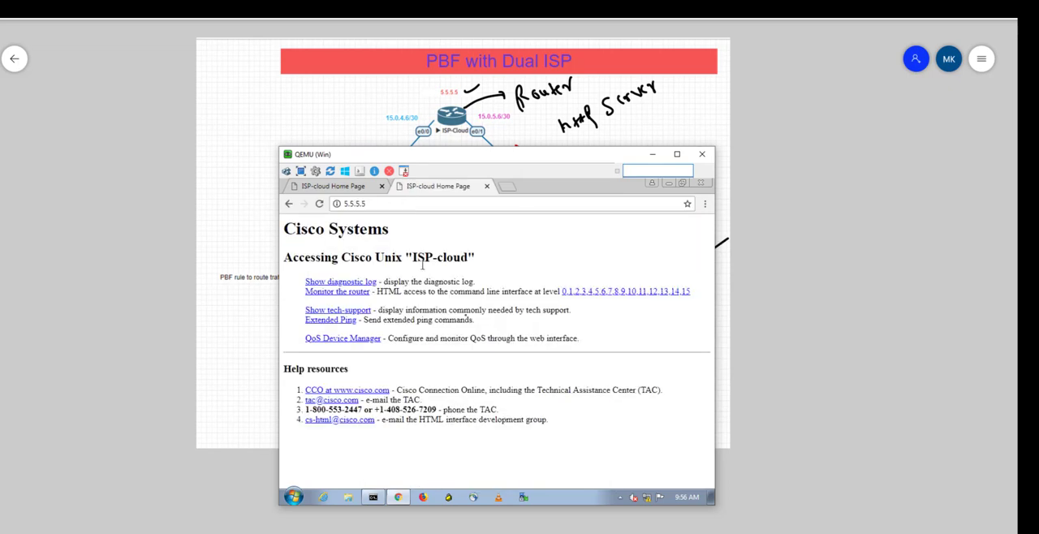
mouse_move(429, 435)
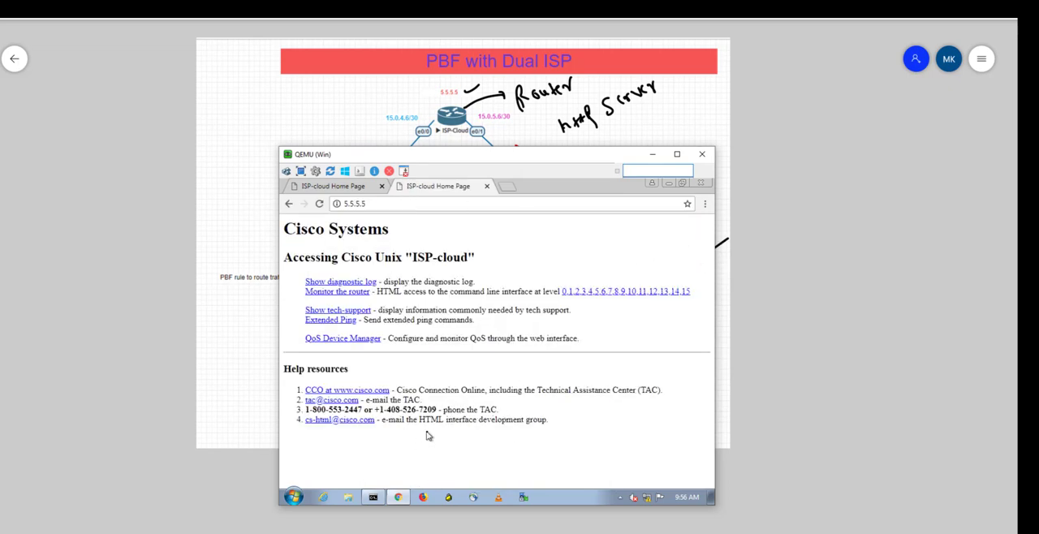
mouse_move(287, 467)
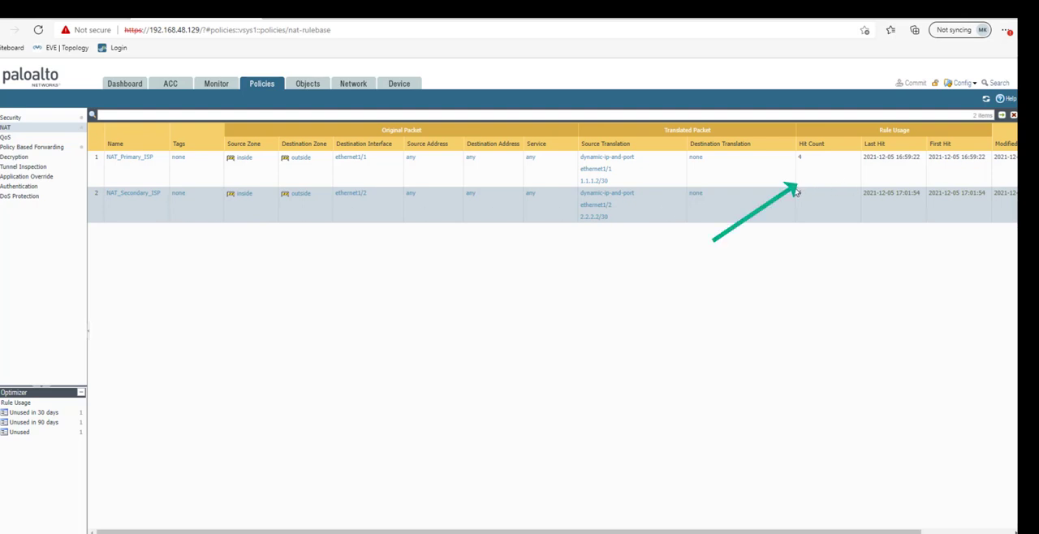
mouse_move(805, 211)
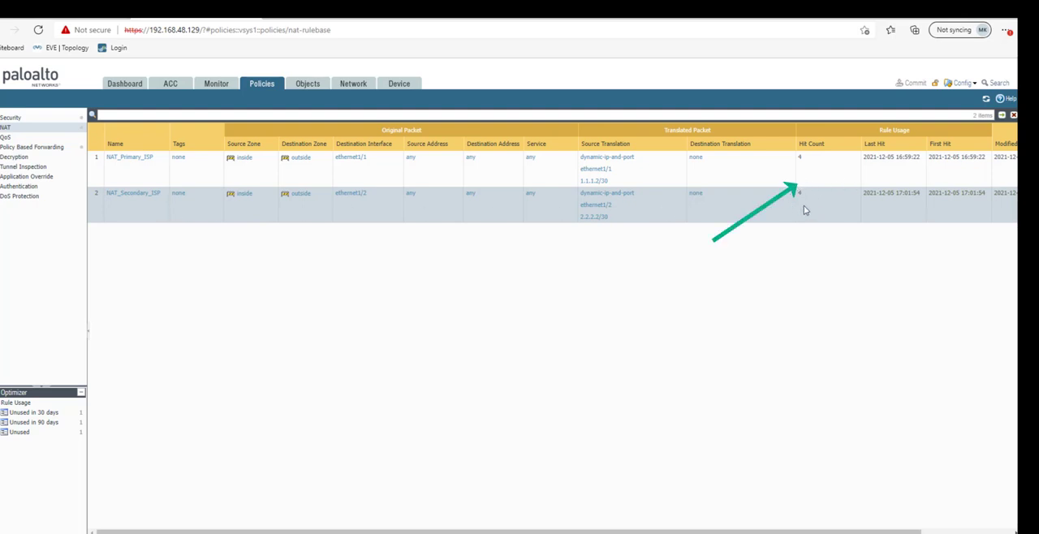
- Refresh the NAT rule hit counts, then view the Policy Based Forwarding rule and its hit count
left_click(987, 99)
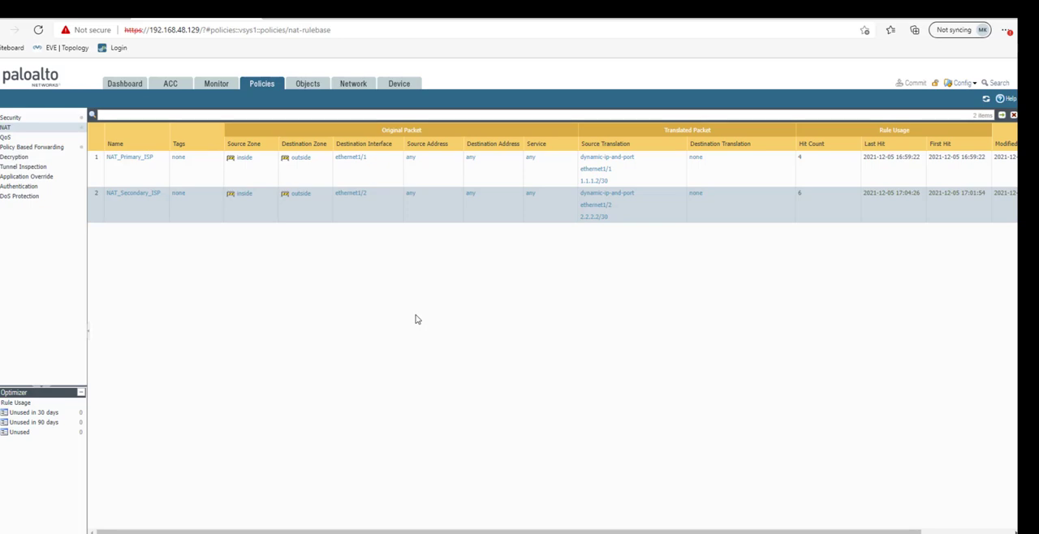
left_click(33, 148)
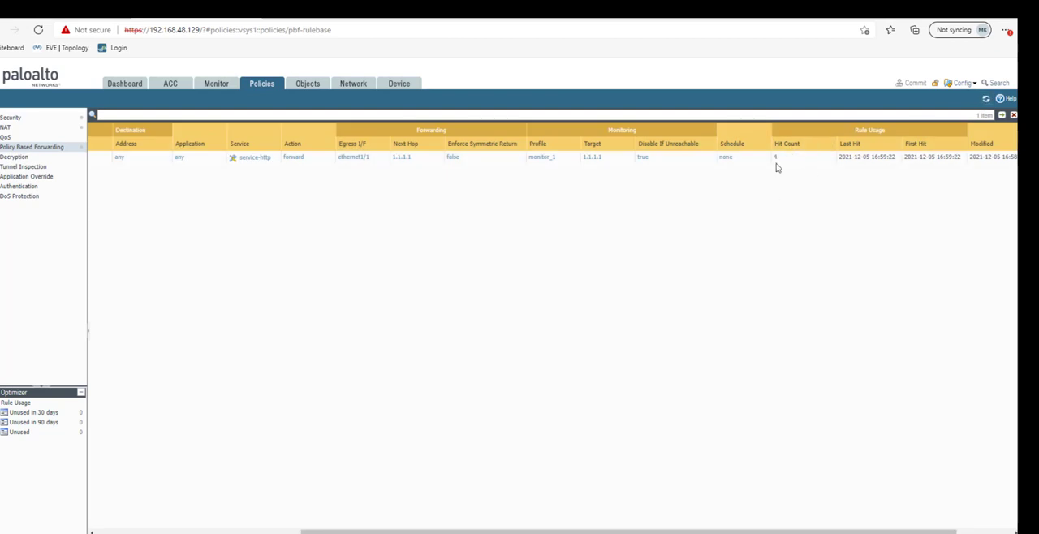
mouse_move(656, 533)
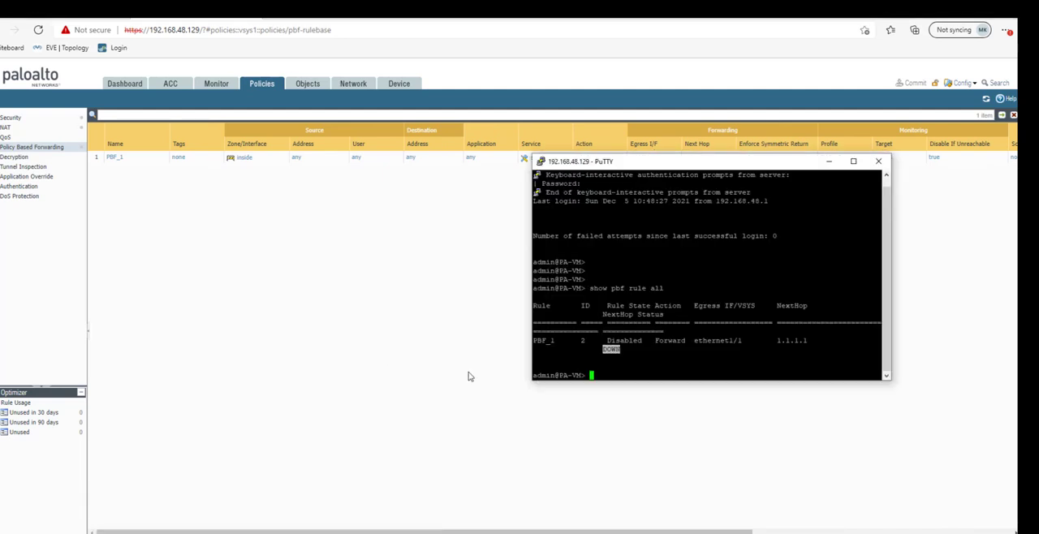
- Run 'show session all' in the firewall CLI to list active sessions
left_click(854, 161)
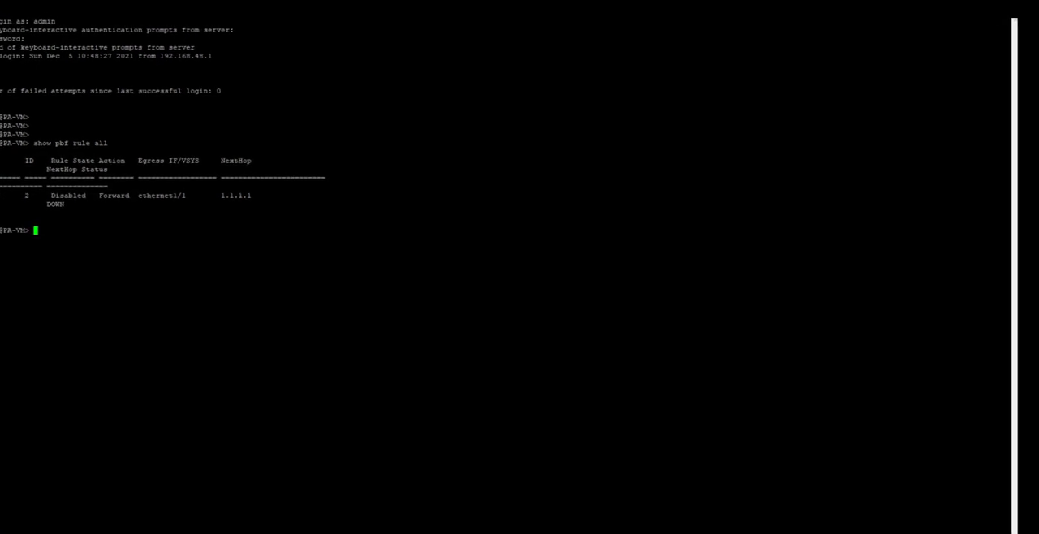
type("show")
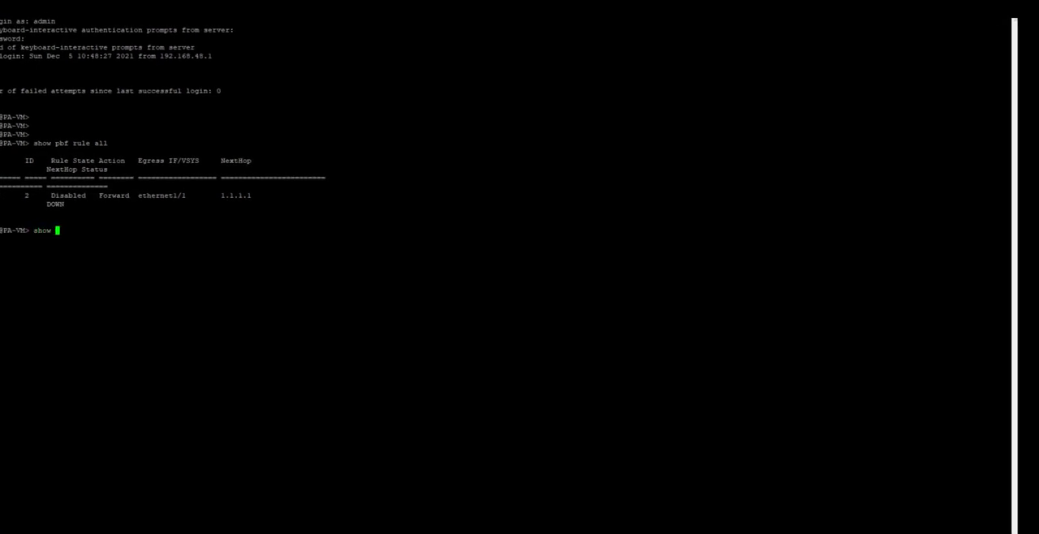
type("session all")
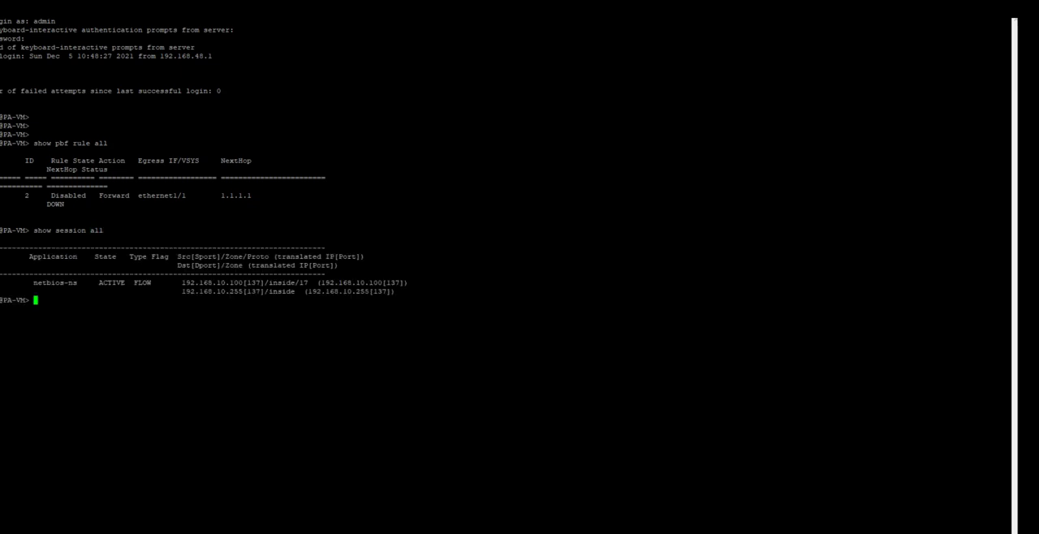
key("enter")
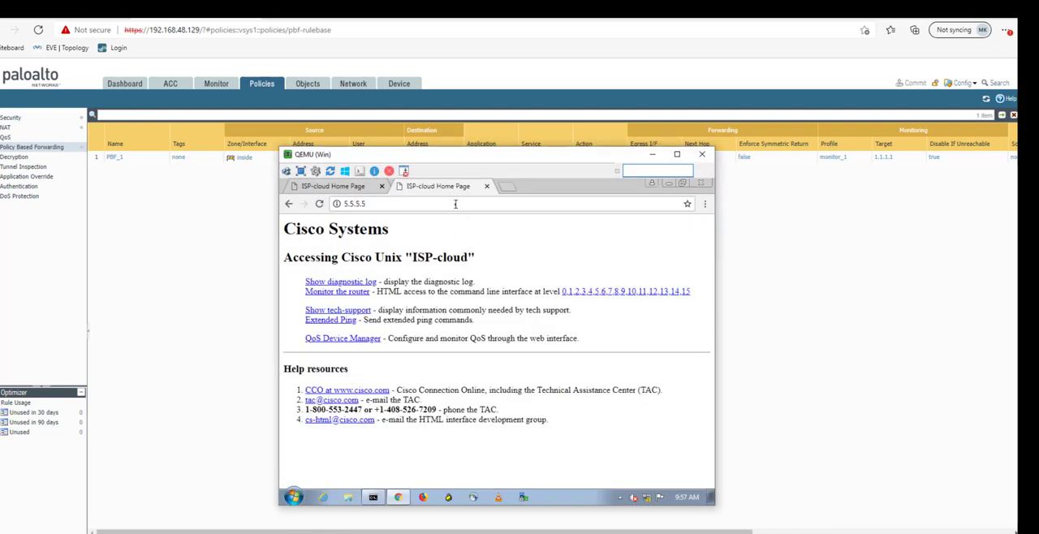
- Browse to 5.5.5.5 again in a fresh Chrome tab
triple_click(355, 205)
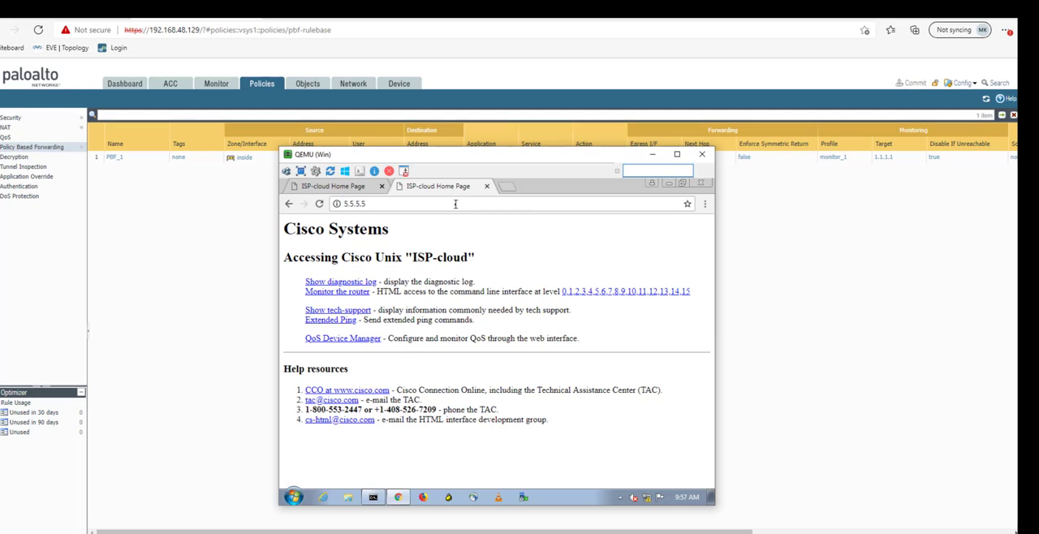
left_click(513, 185)
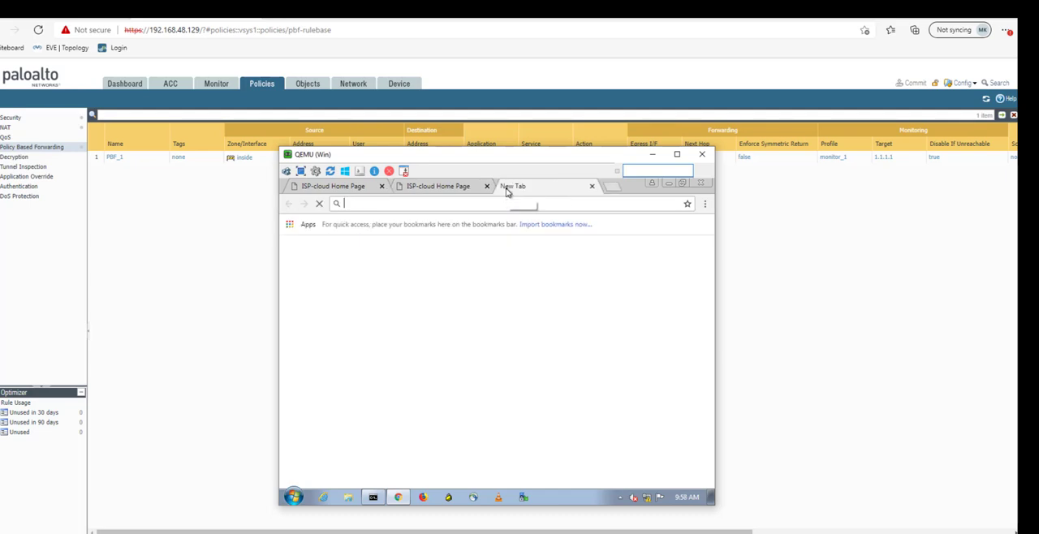
type("5.5.5.5")
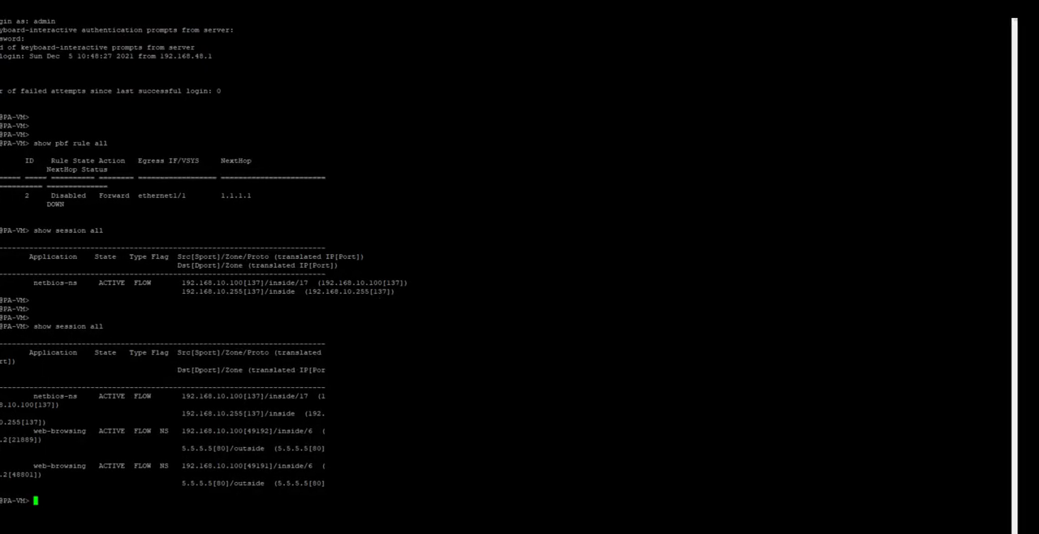
- List sessions, then show session id 881 confirming web-browsing to 5.5.5.5 via NAT_Secondary_ISP
key("enter")
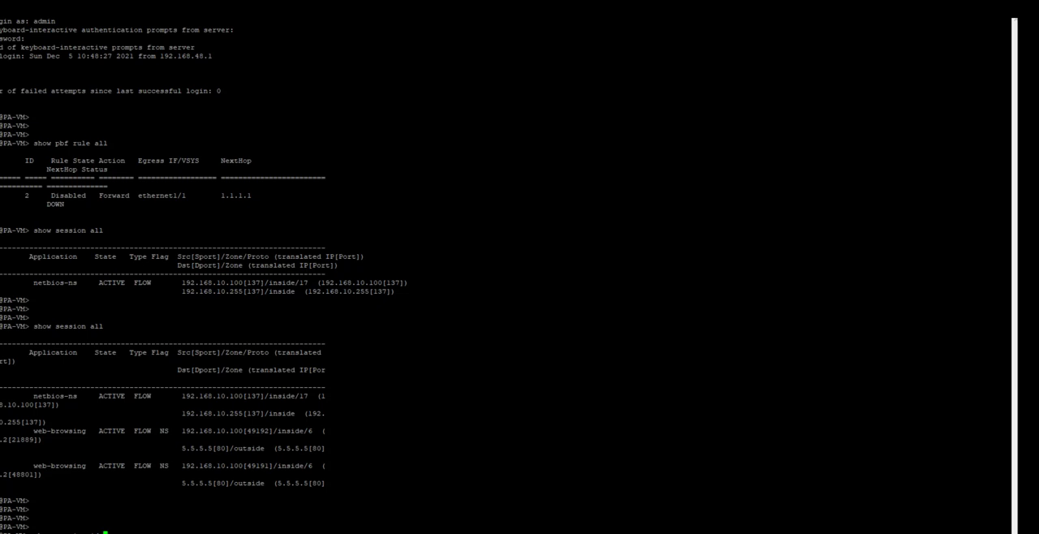
type("show session id 881")
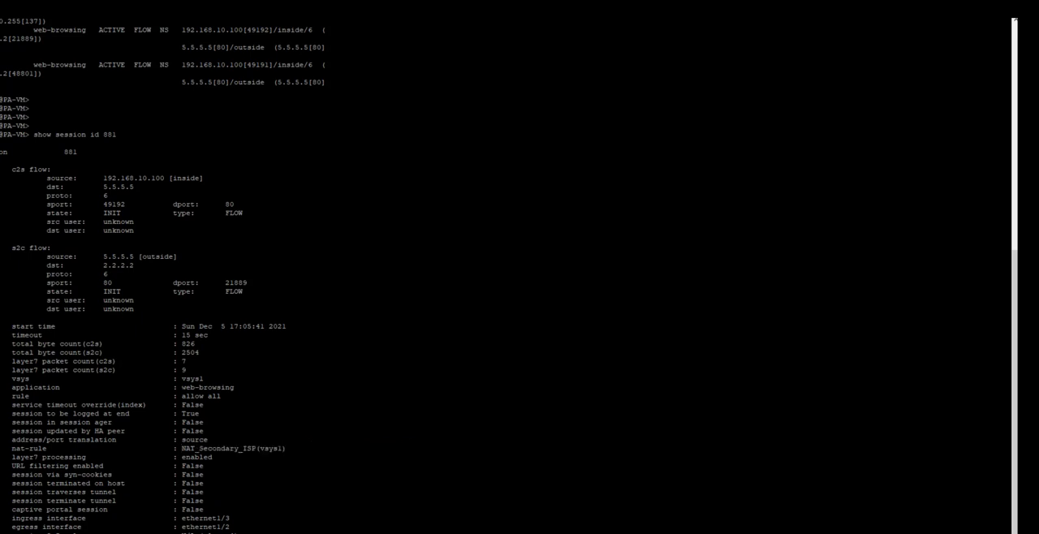
double_click(208, 387)
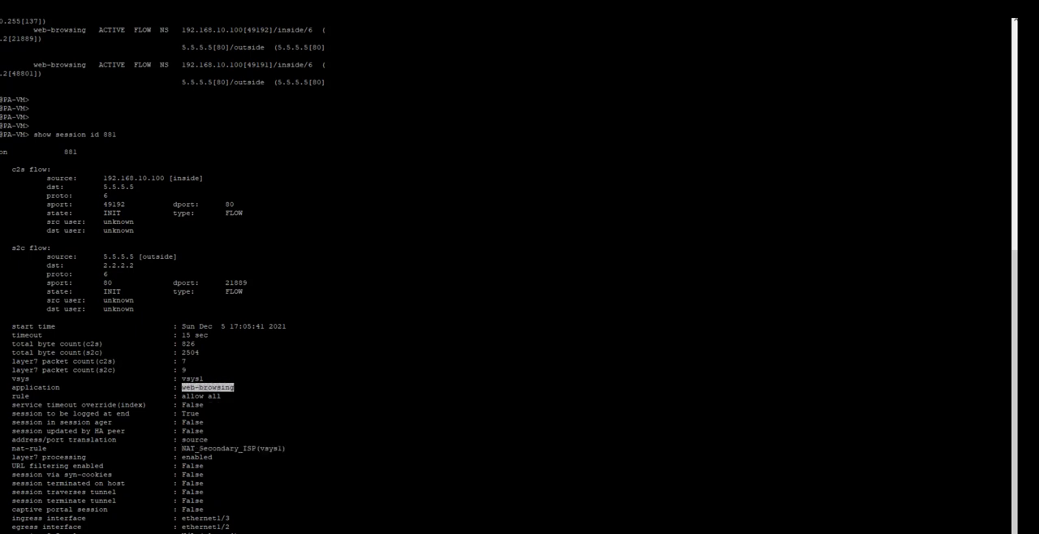